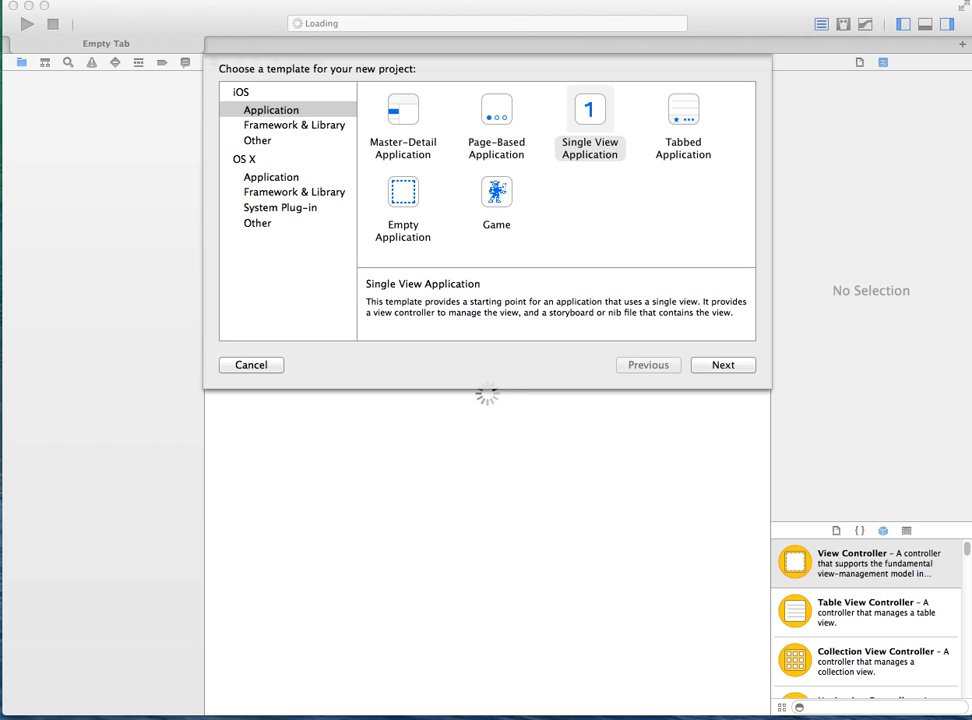
# - Choose the iOS Single View Application template and continue to the project options
pyautogui.click(589, 124)
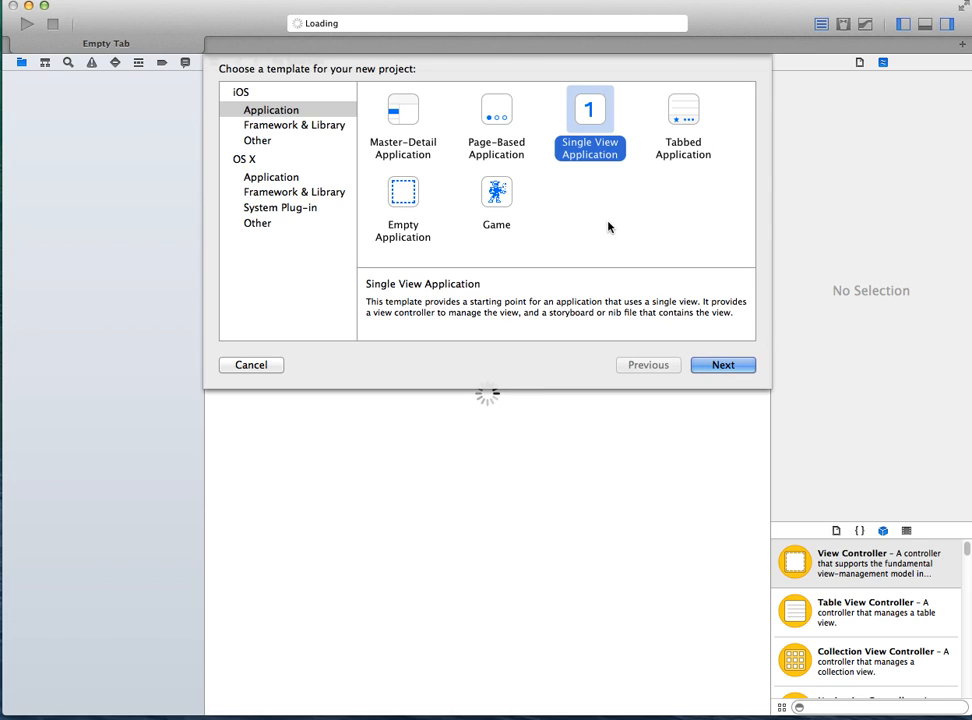
pyautogui.moveTo(393, 262)
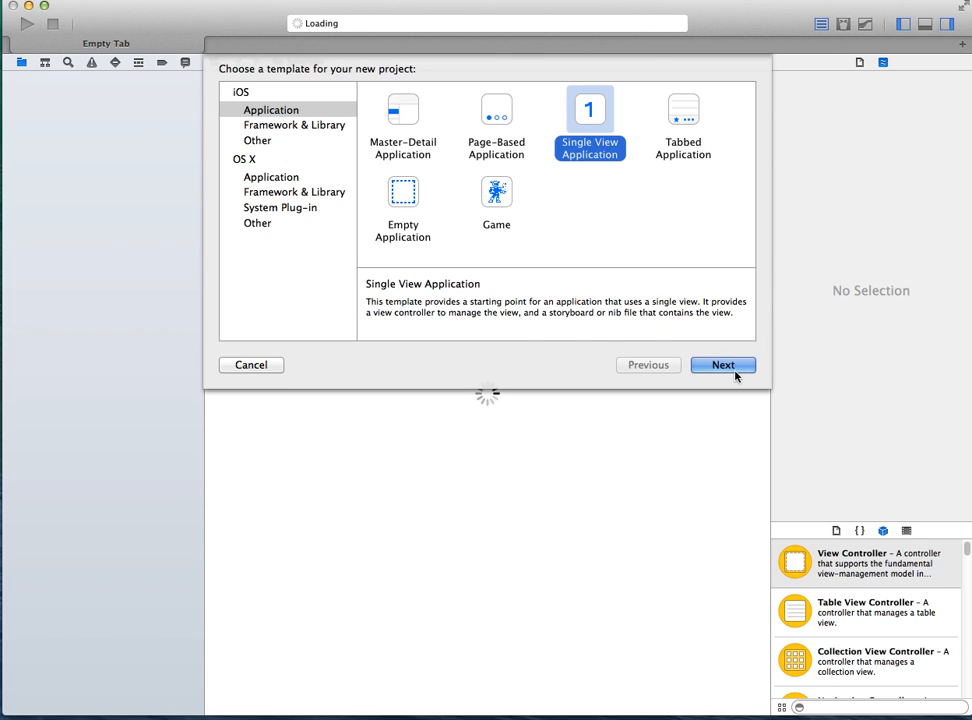
pyautogui.click(723, 364)
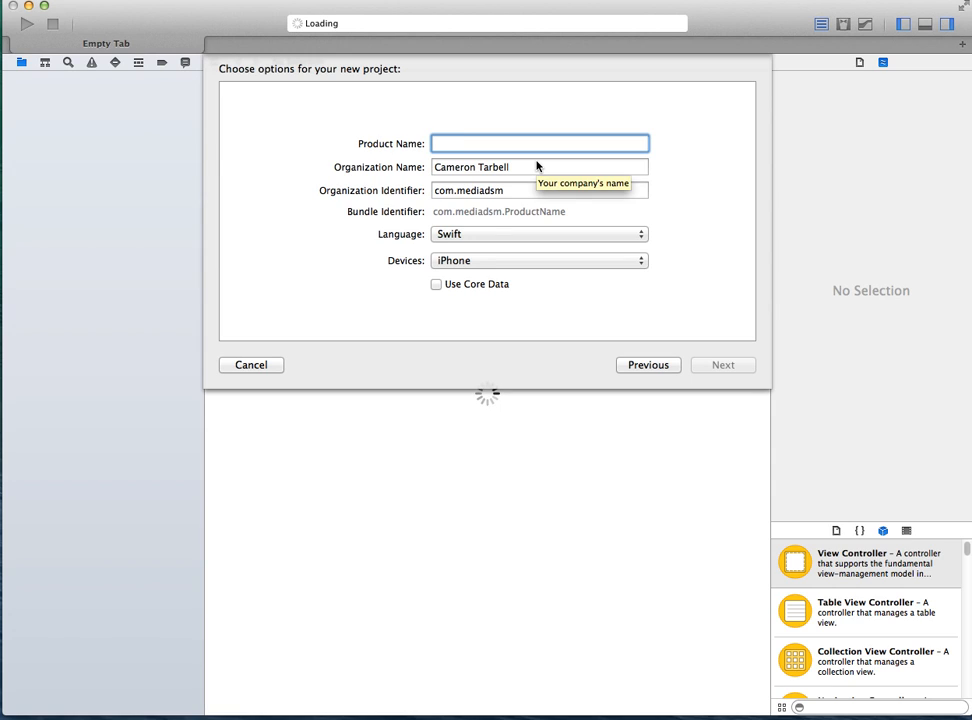
# - Name the product 'webview Tutorial', keep Swift and iPhone as device, and continue
pyautogui.write('webview Tutorial')
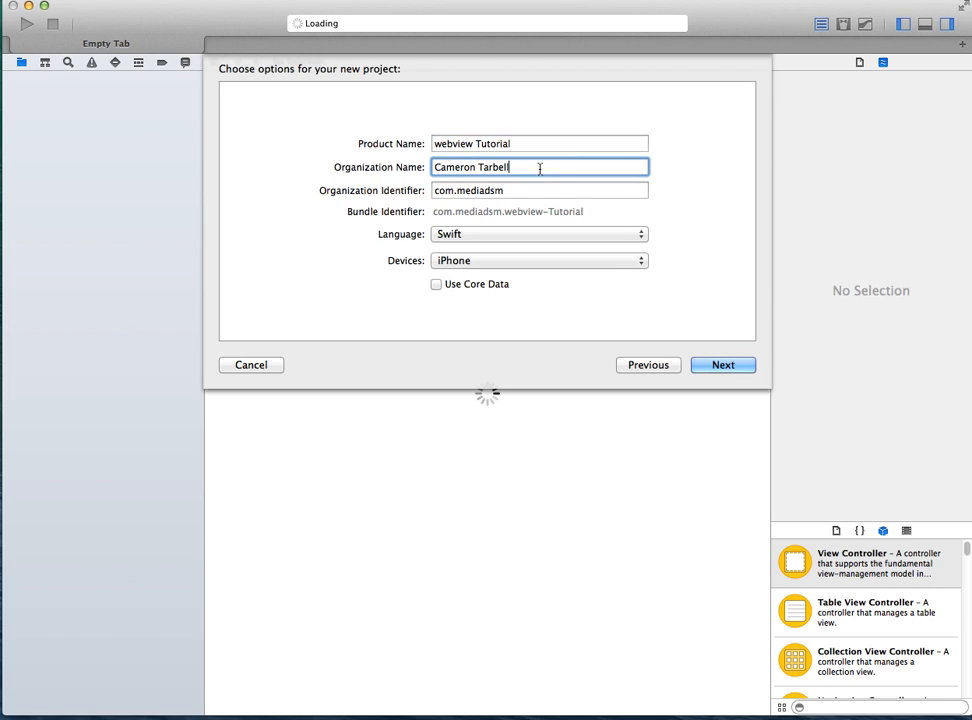
pyautogui.click(538, 233)
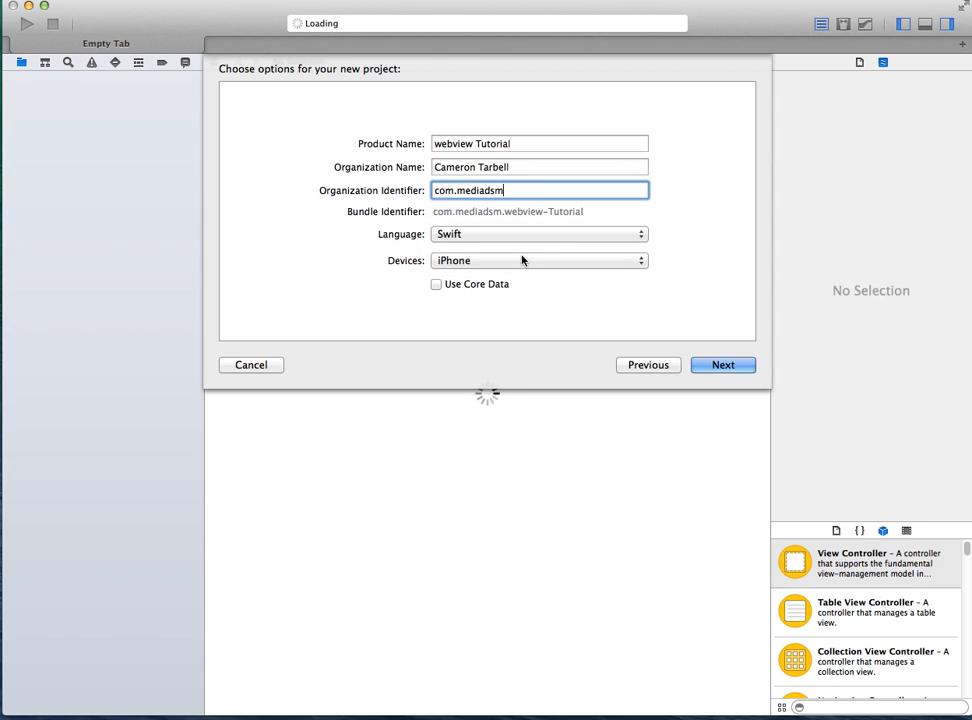
pyautogui.click(538, 260)
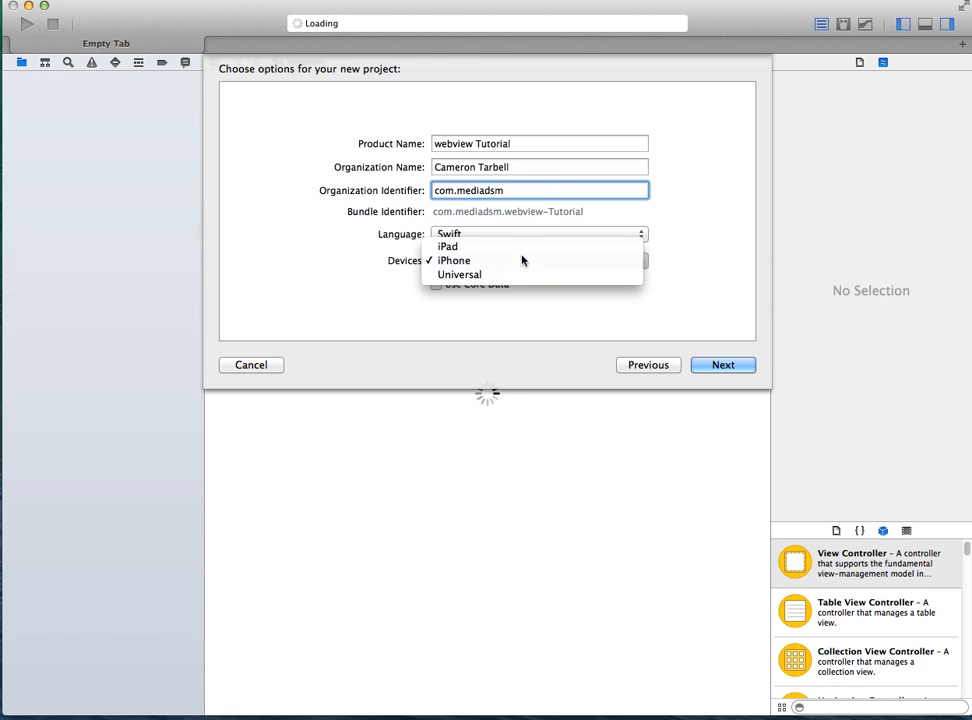
pyautogui.click(453, 260)
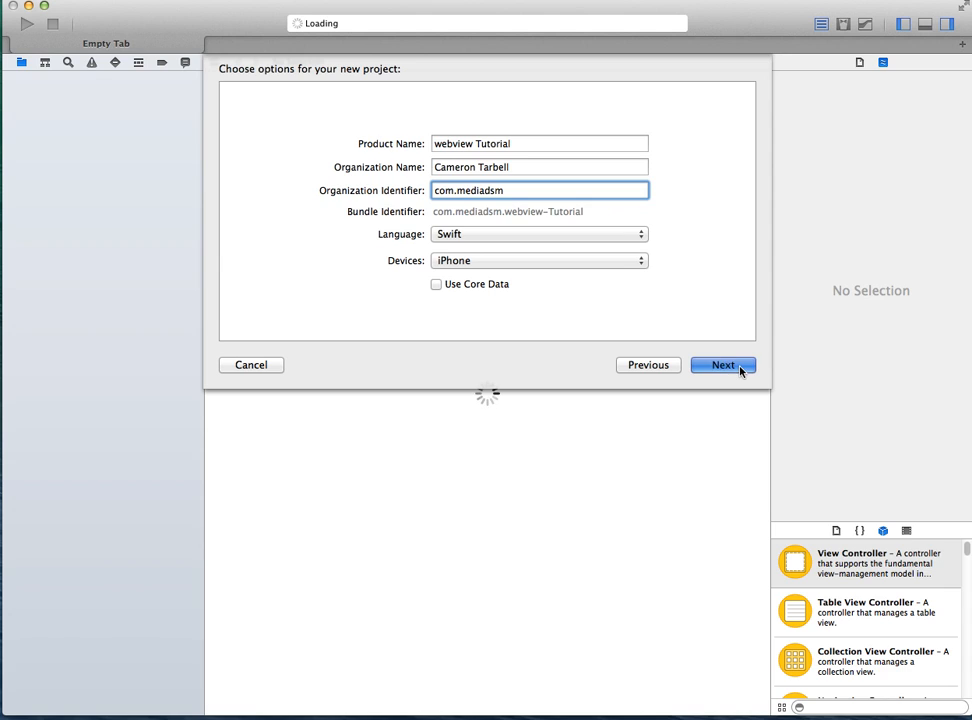
pyautogui.click(723, 364)
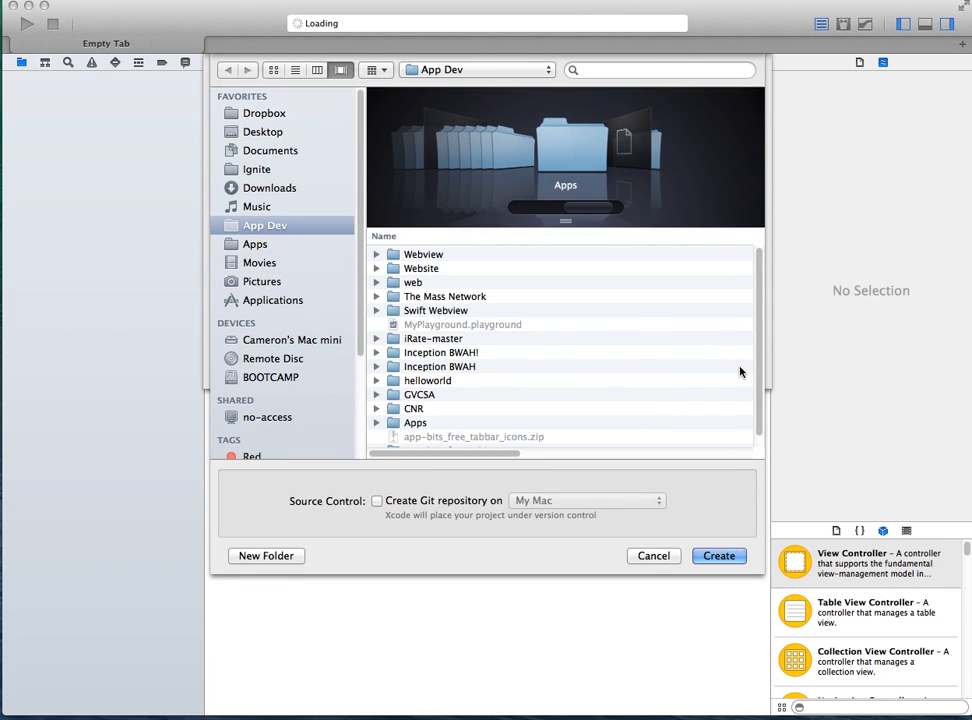
# - Create the project in App Dev, enable Upside Down orientation, and show Main.storyboard
pyautogui.click(718, 555)
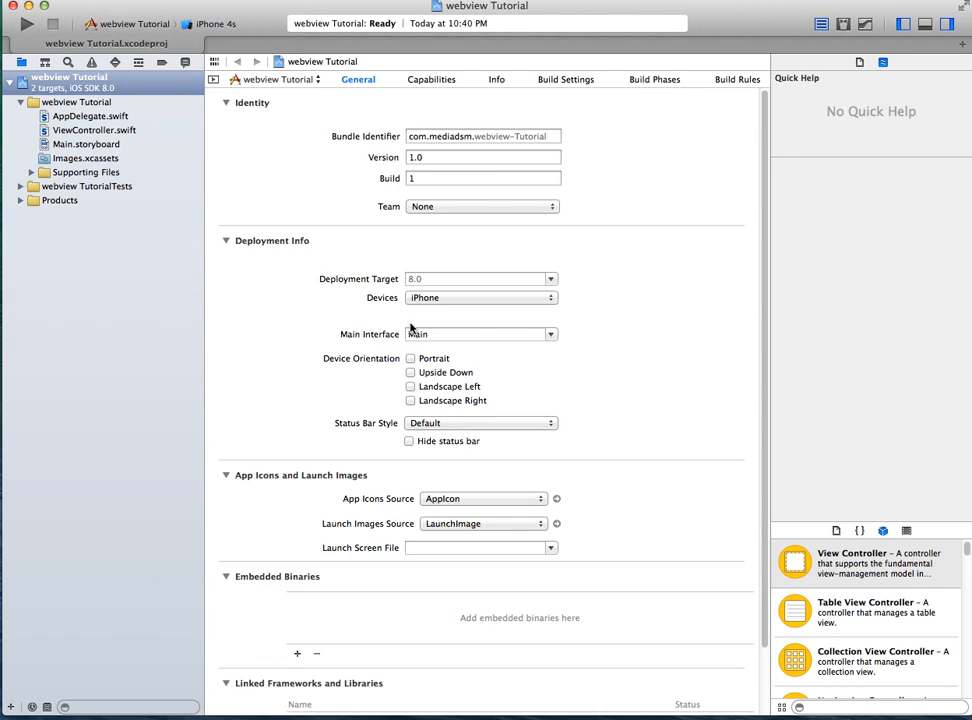
pyautogui.click(410, 372)
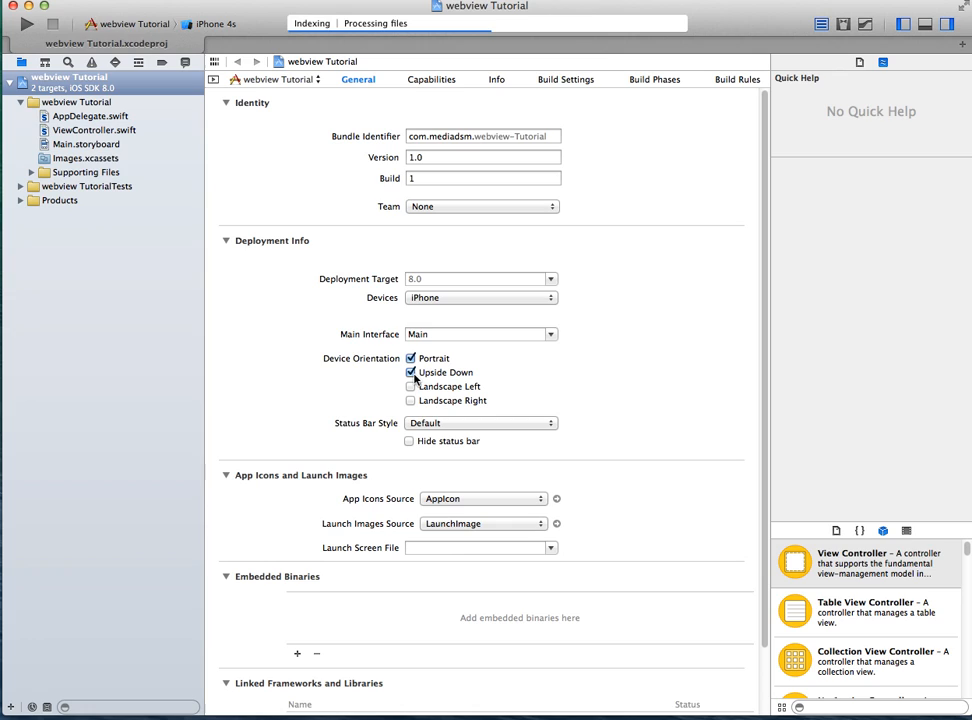
pyautogui.moveTo(258, 291)
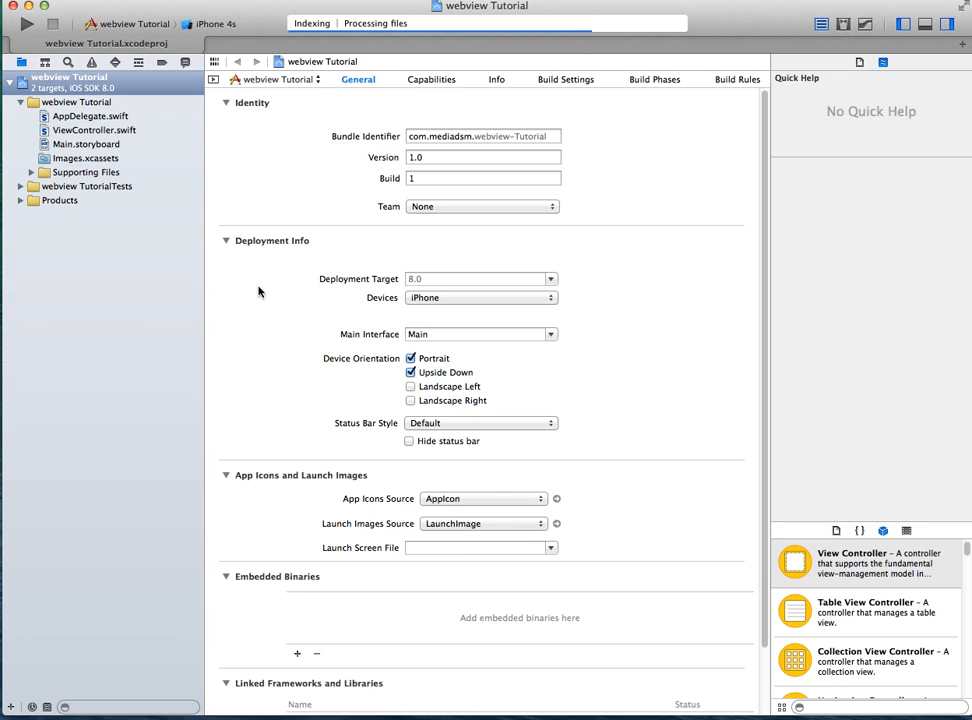
pyautogui.click(86, 144)
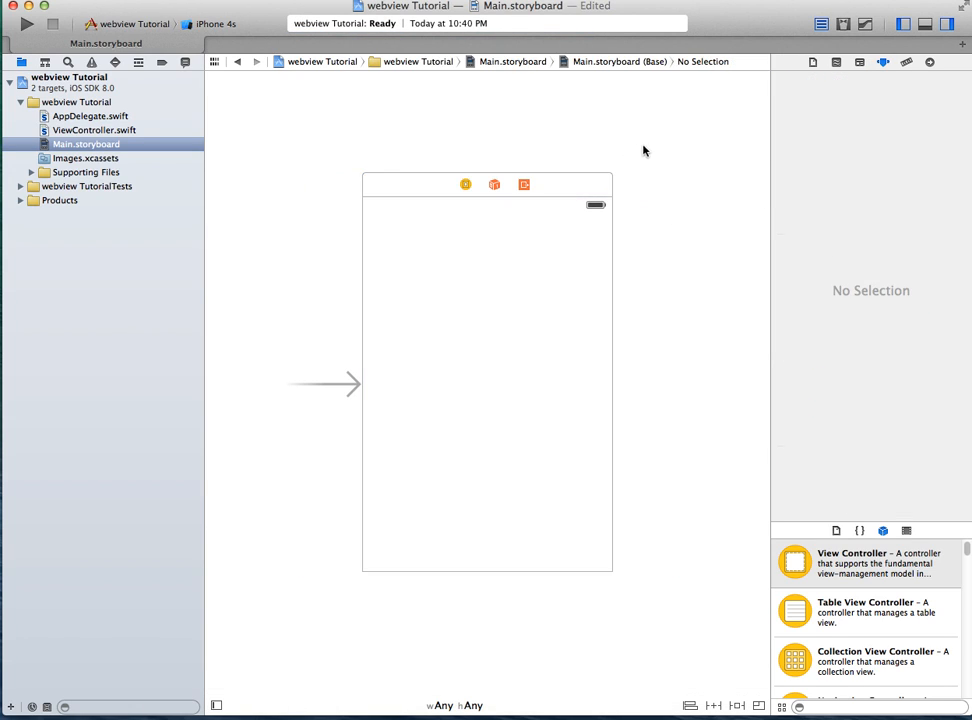
# - Find 'webview' in the Object Library and place a Web View onto the view controller
pyautogui.click(487, 380)
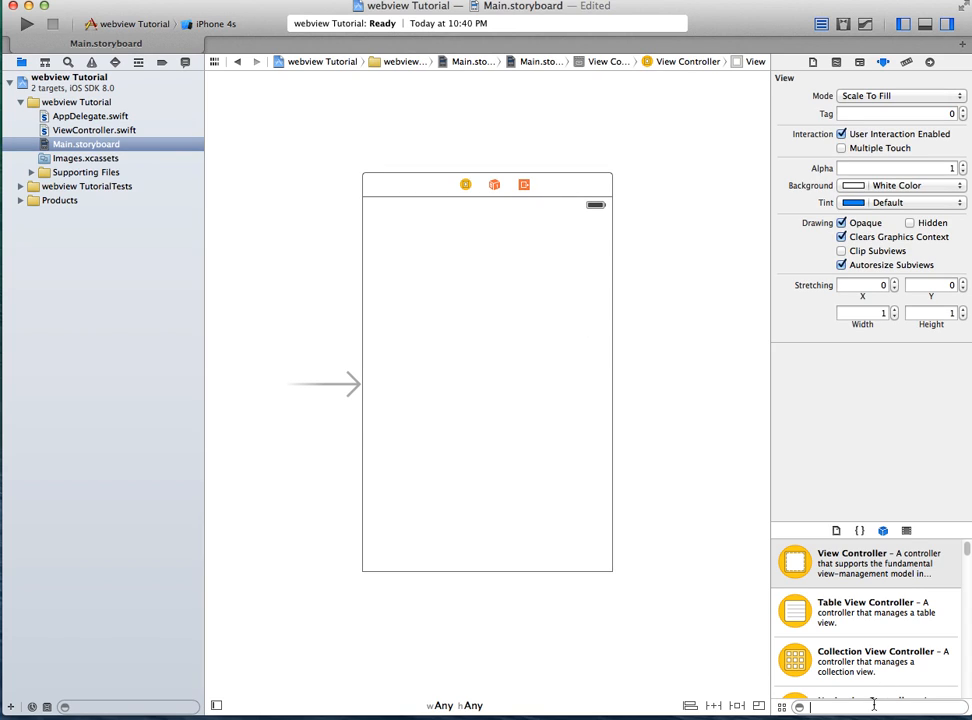
pyautogui.write('webview')
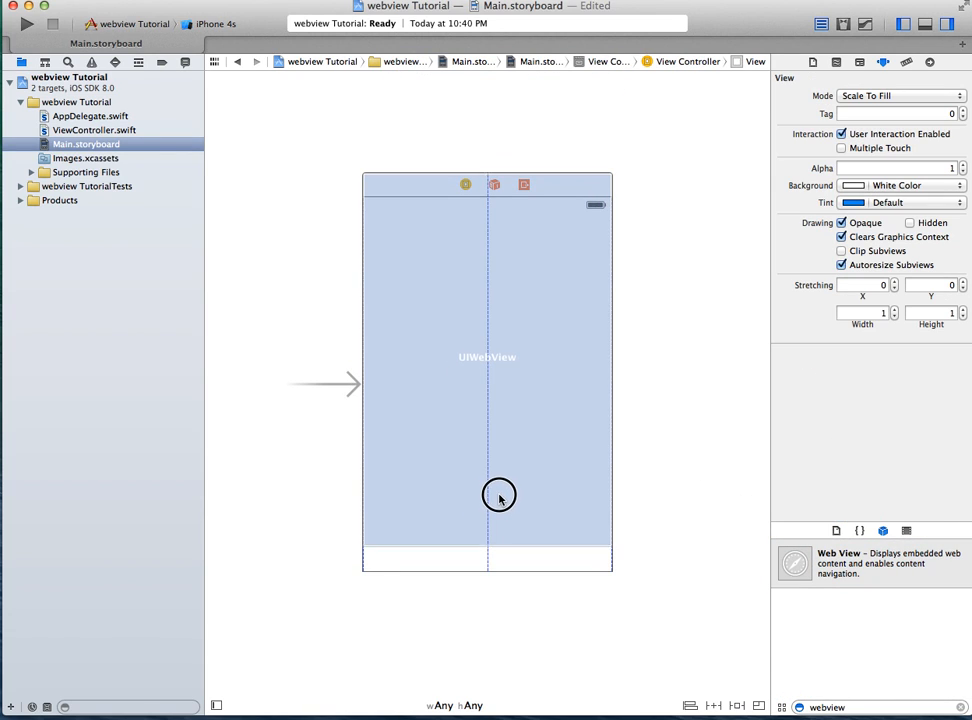
pyautogui.click(487, 380)
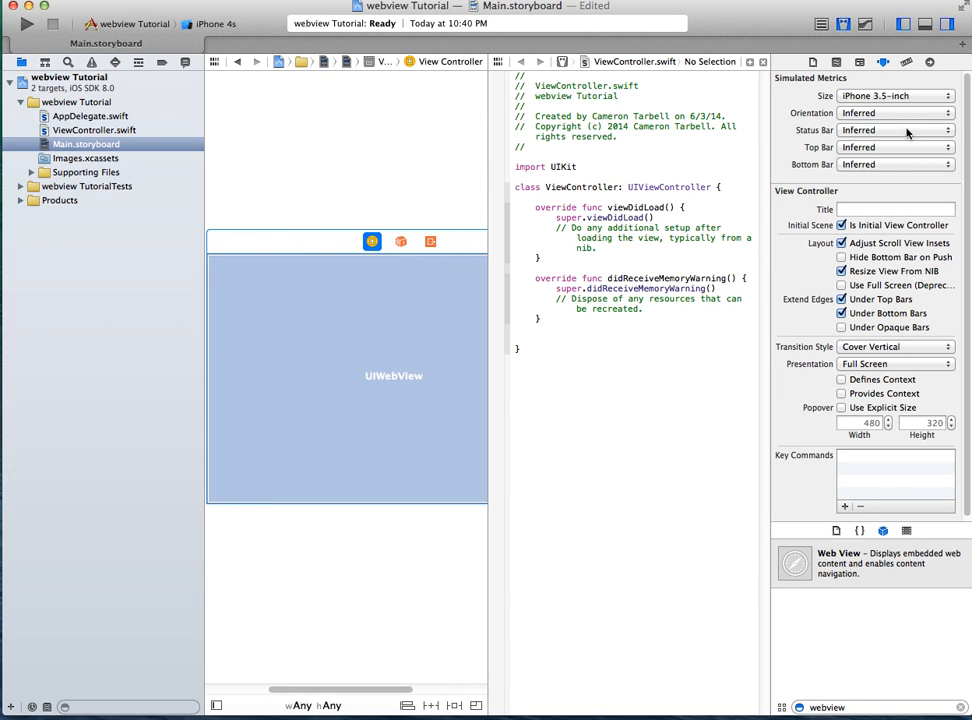
# - Control-drag the web view into ViewController.swift as an outlet named Webview and connect it
pyautogui.click(895, 112)
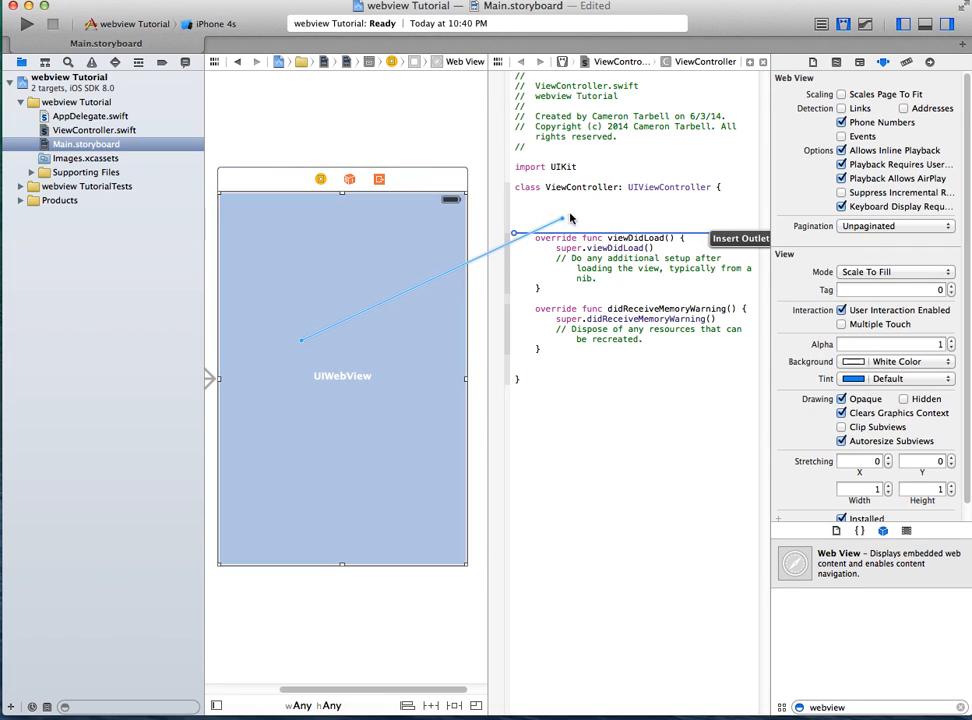
pyautogui.moveTo(300, 340); pyautogui.dragTo(560, 213)
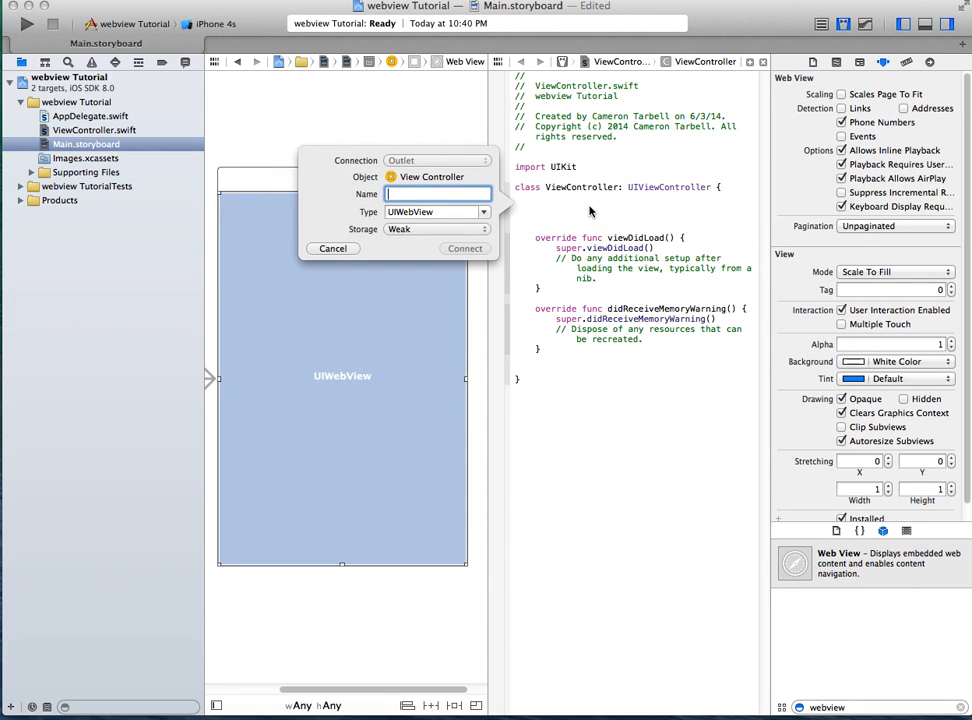
pyautogui.write('We')
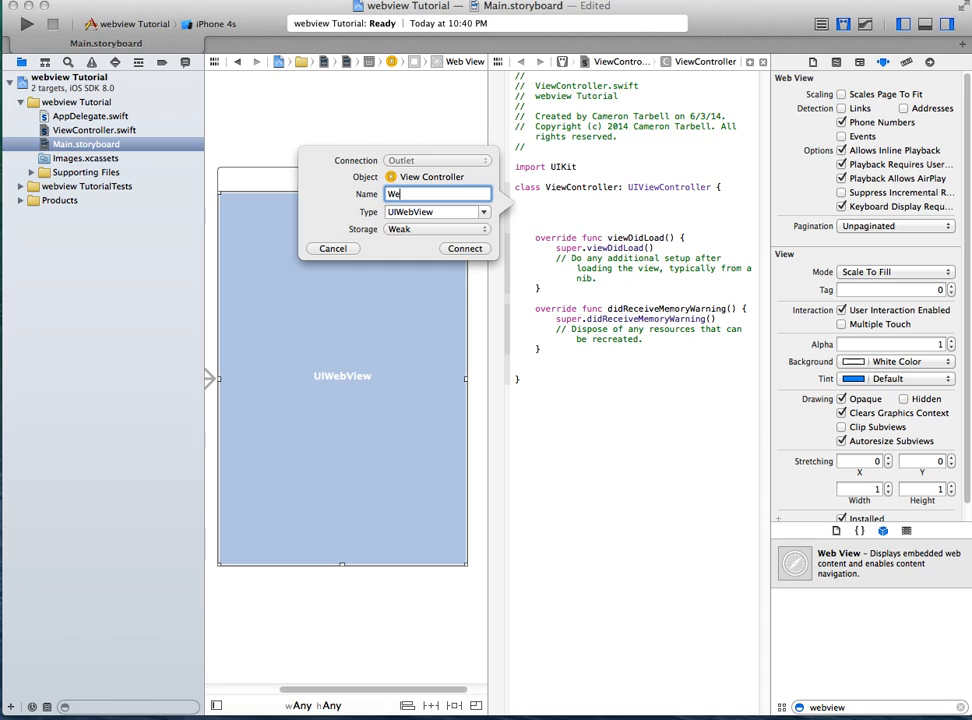
pyautogui.click(464, 248)
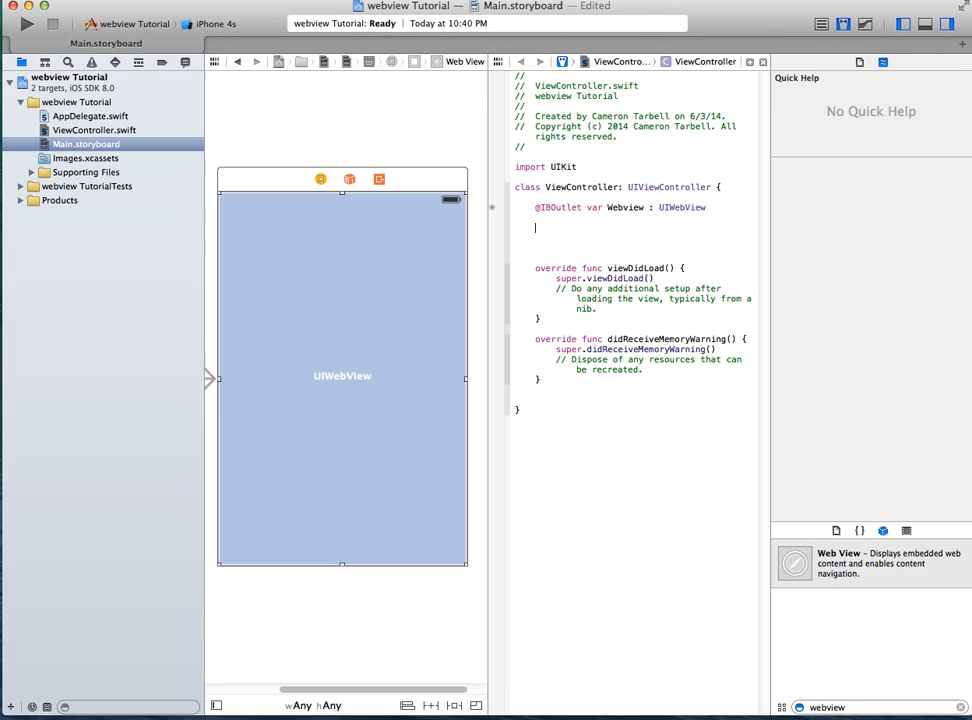
pyautogui.write('var UR')
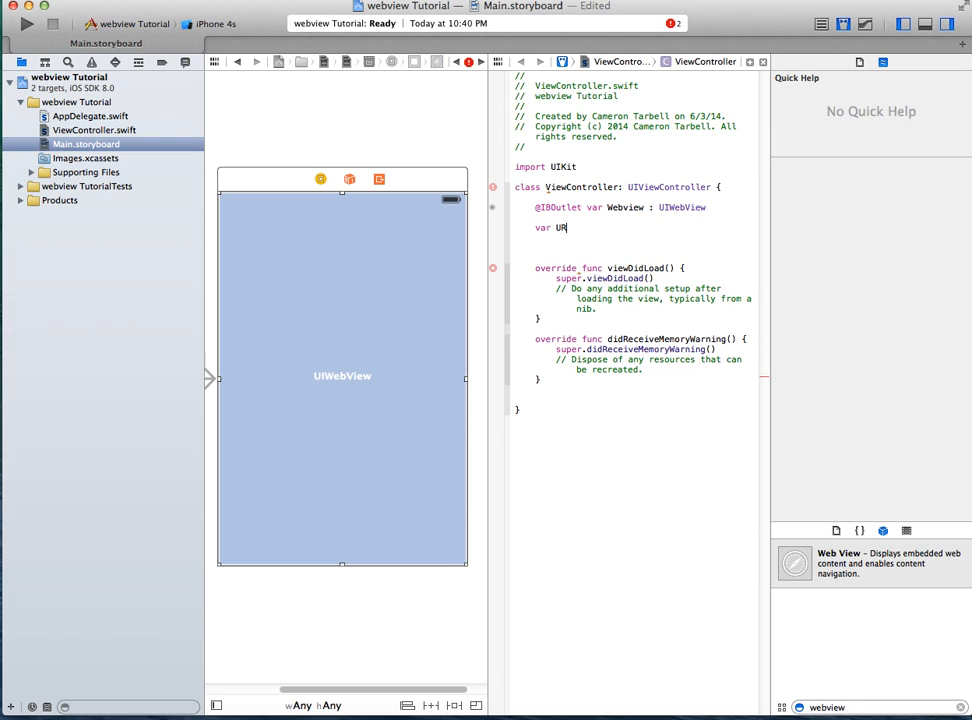
pyautogui.write('LPath')
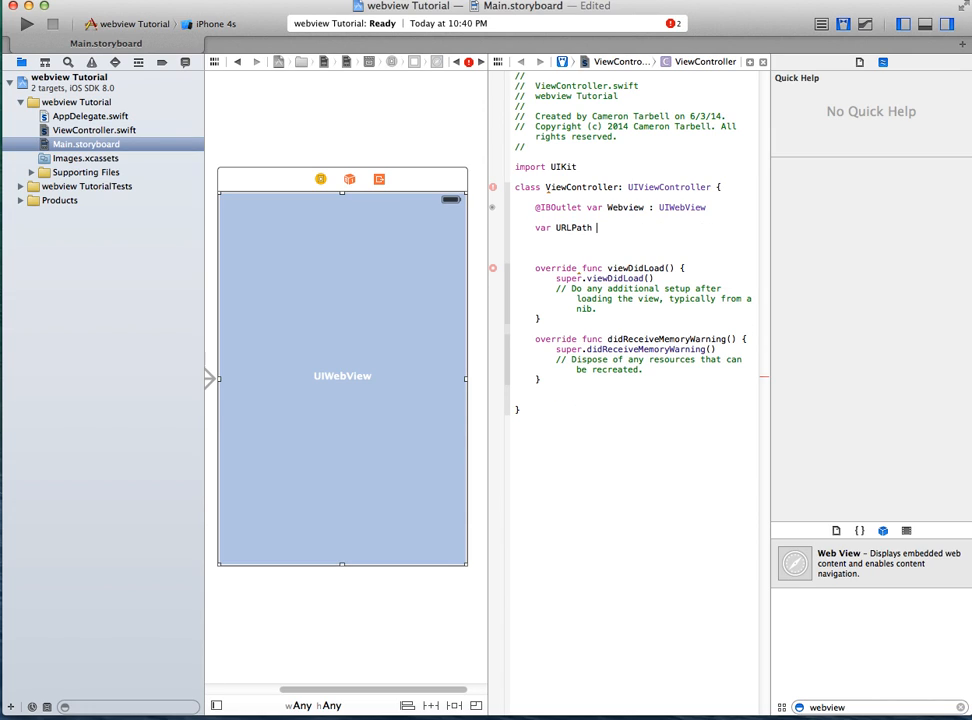
pyautogui.write('= "http://')
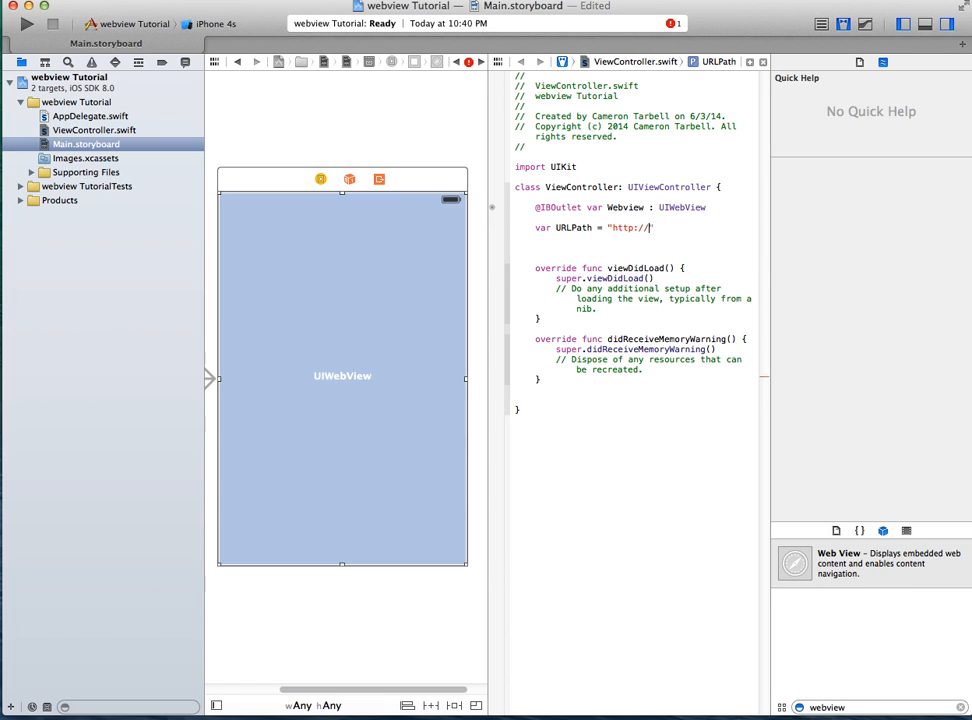
pyautogui.write('google.com')
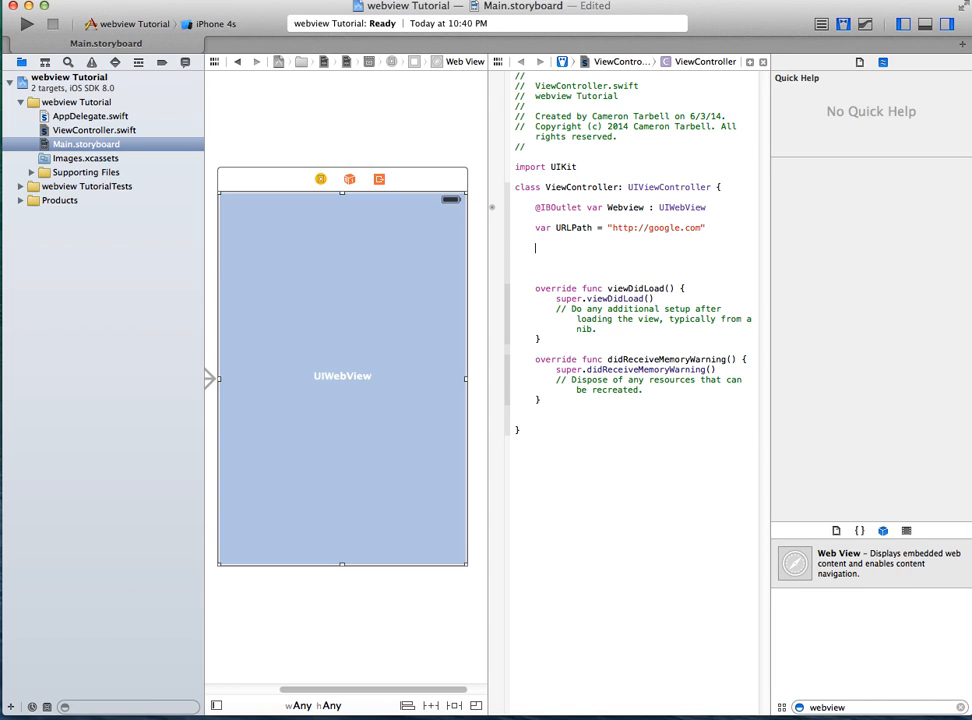
pyautogui.write('func')
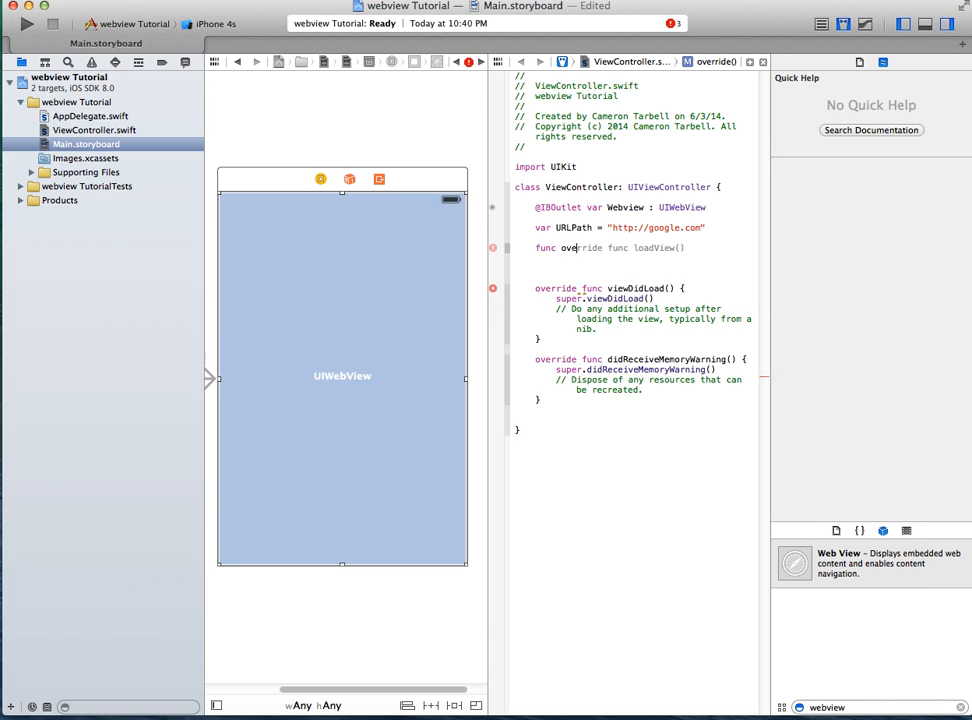
# - Write an empty func loadAddressURL(){ } below didReceiveMemoryWarning and begin a let statement
pyautogui.write('override')
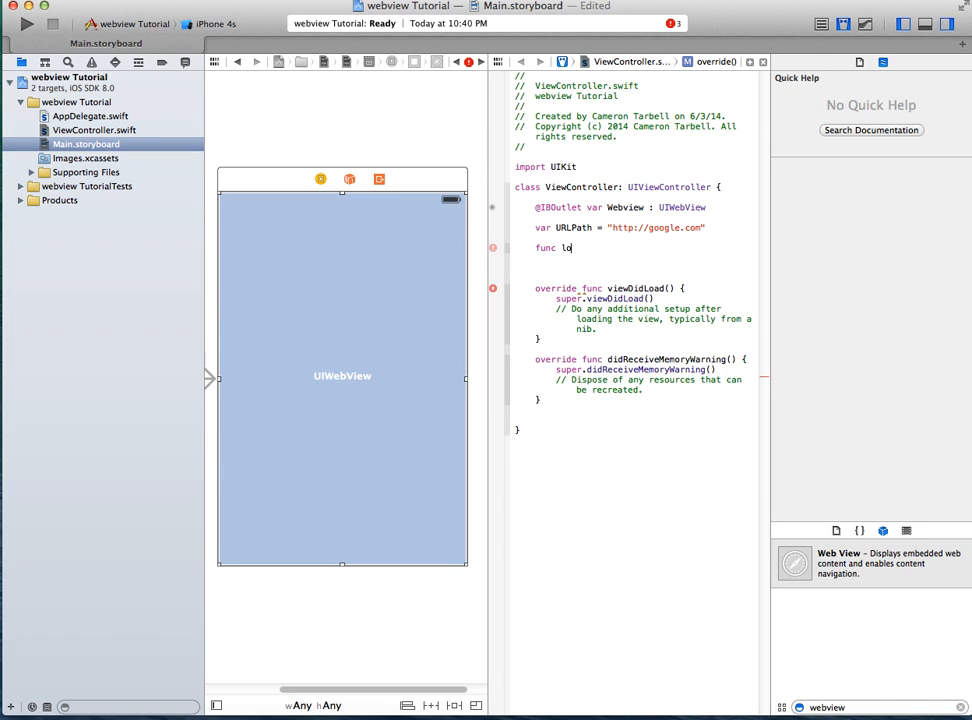
pyautogui.write('override')
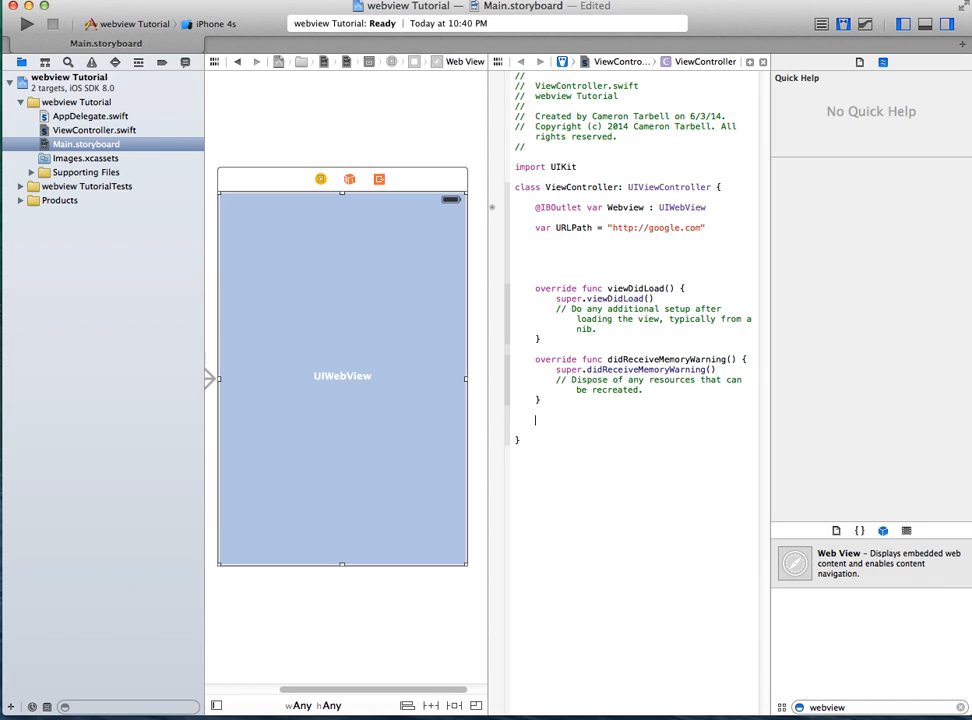
pyautogui.write('func loadad')
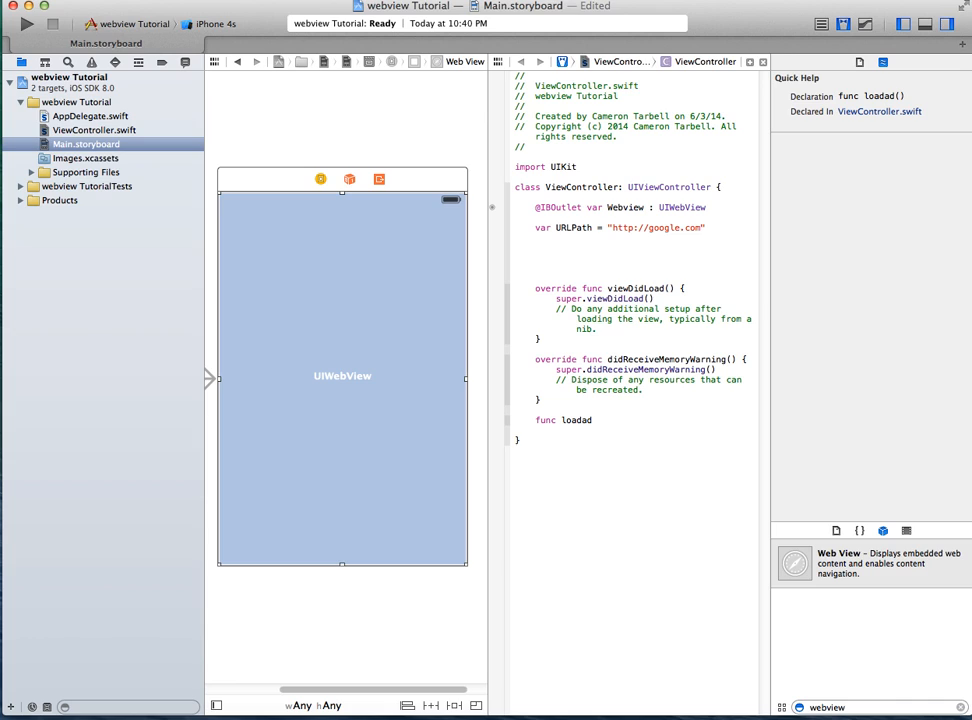
pyautogui.write('Adr')
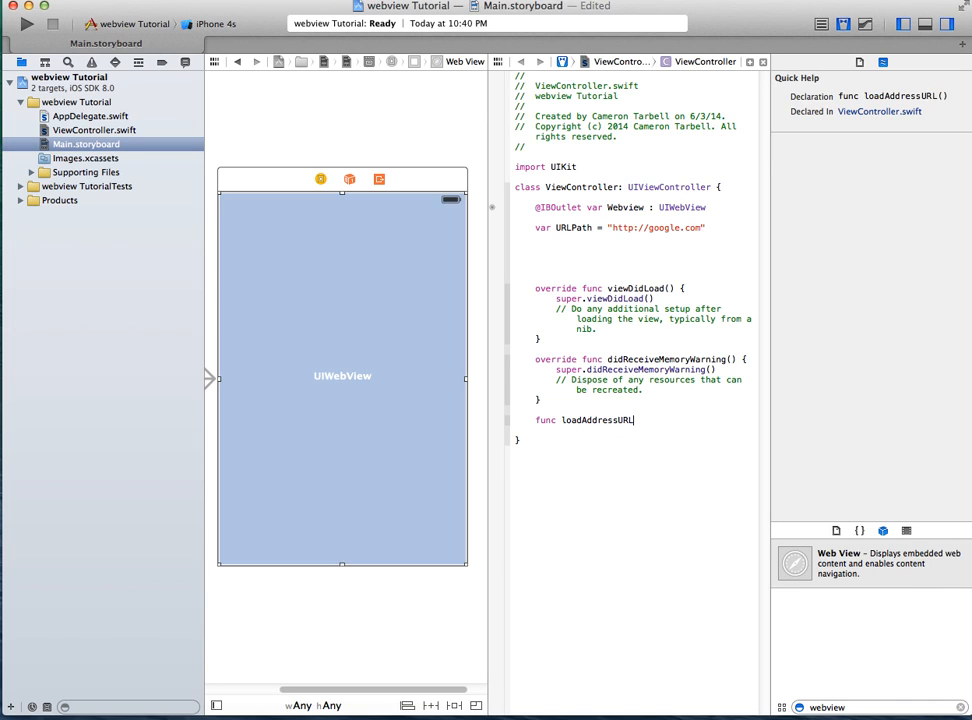
pyautogui.write('(){')
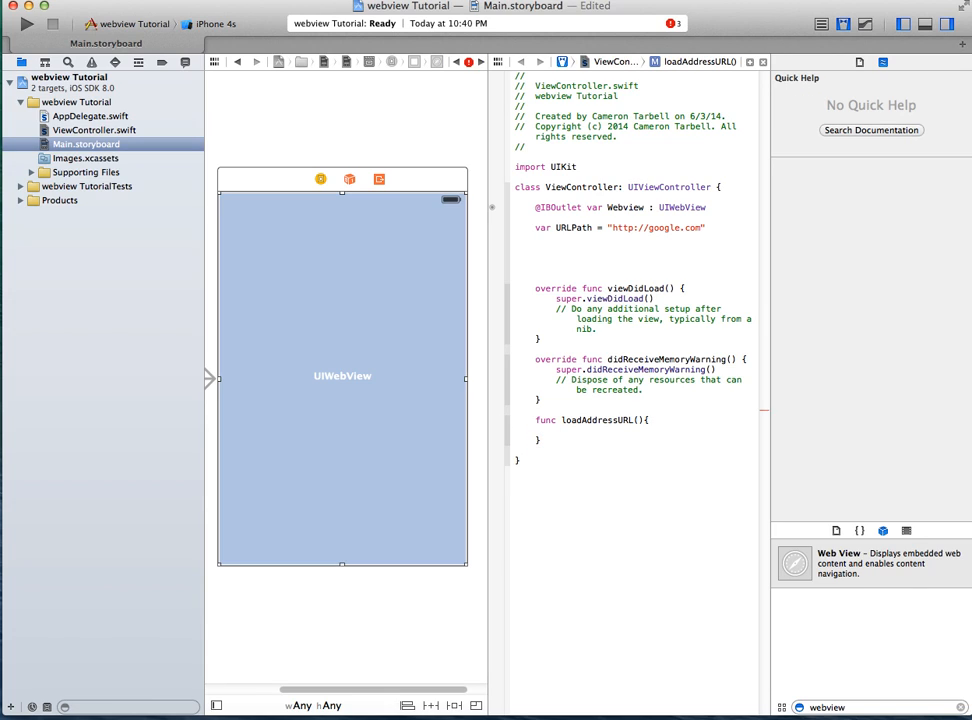
pyautogui.write('let')
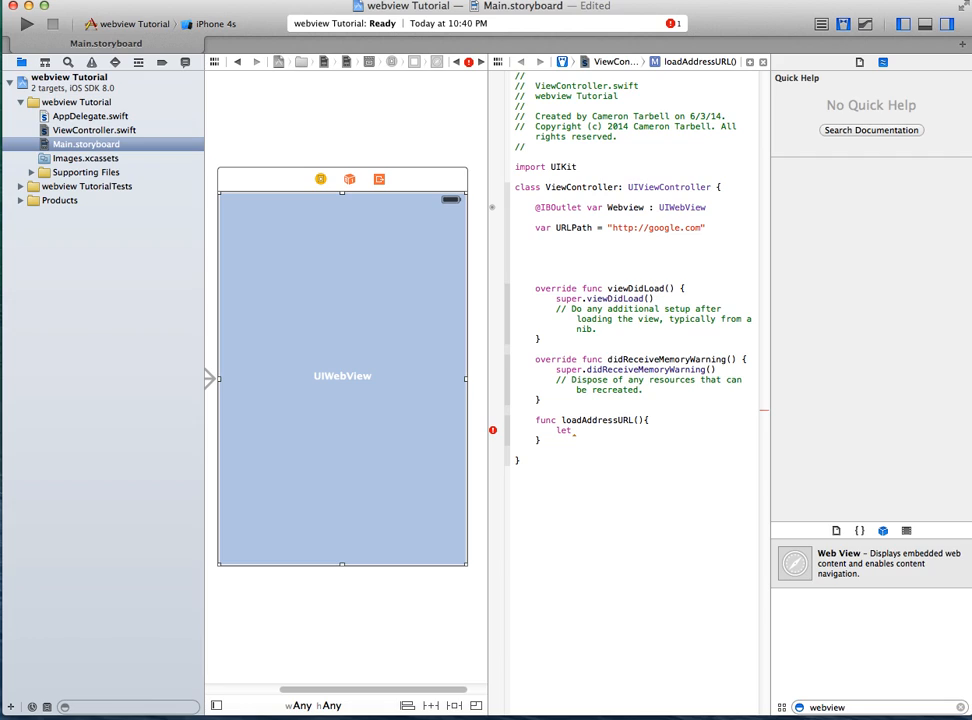
# - Write let requestURL = NSURL(string:URLPath) inside loadAddressURL
pyautogui.write('request')
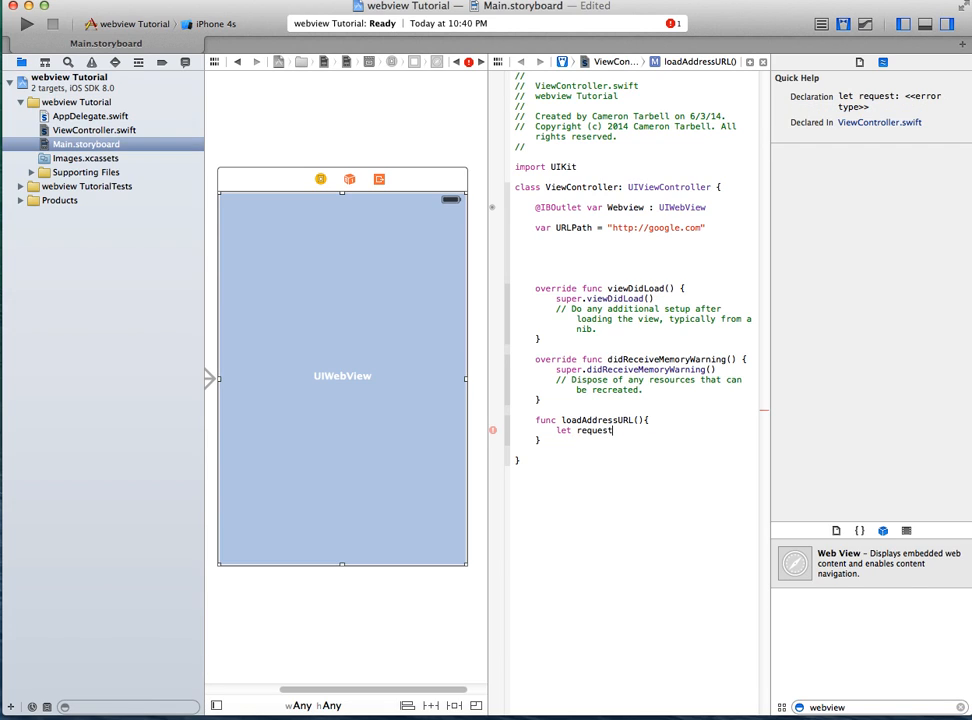
pyautogui.write('URL =')
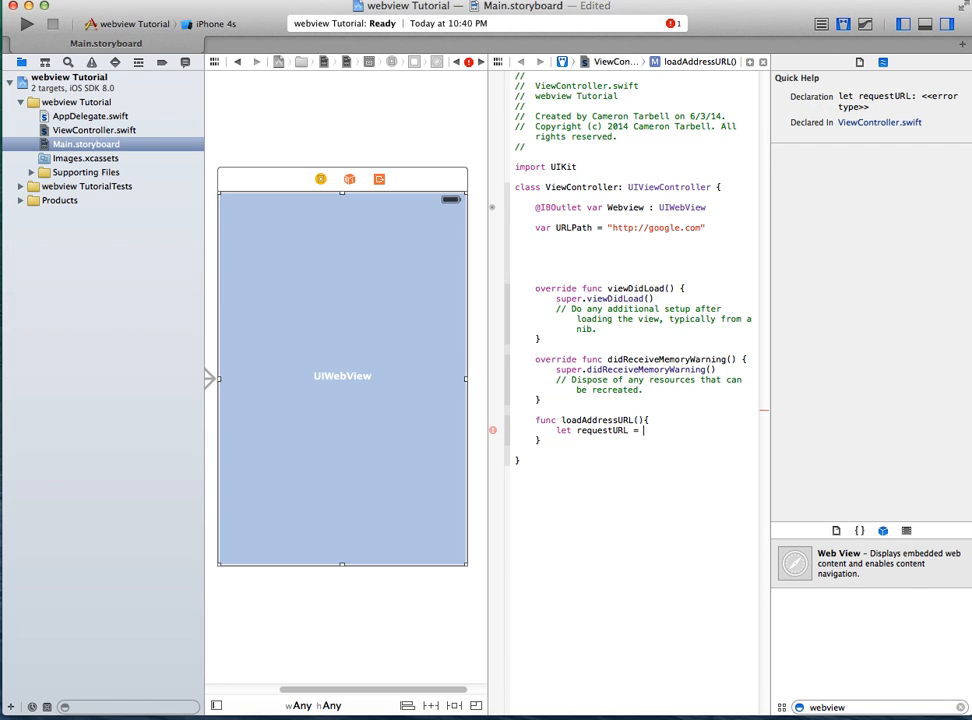
pyautogui.write('NSURL(string:URLPath')
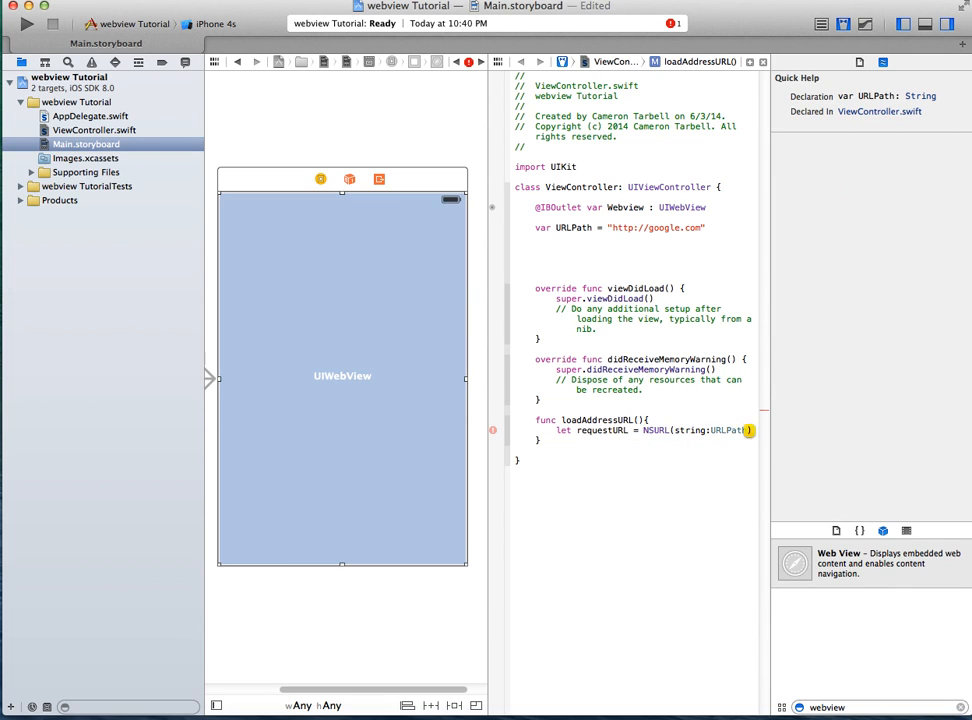
# - Write let request = NSURLRequest(URL: requestURL), accepting the requestURL completion
pyautogui.write('let')
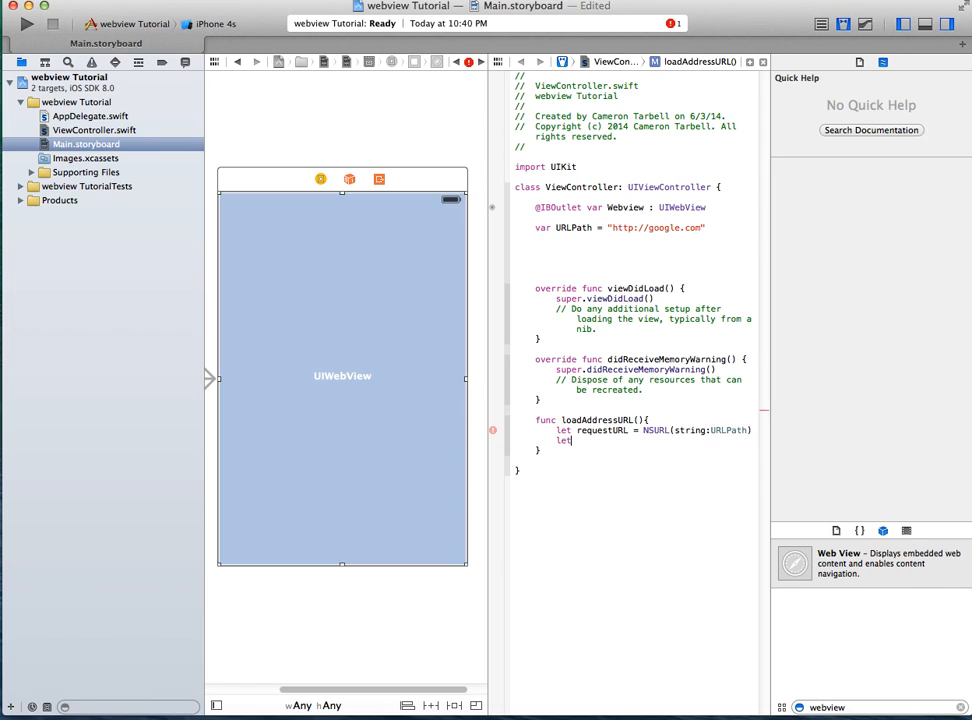
pyautogui.write('request = NSURL')
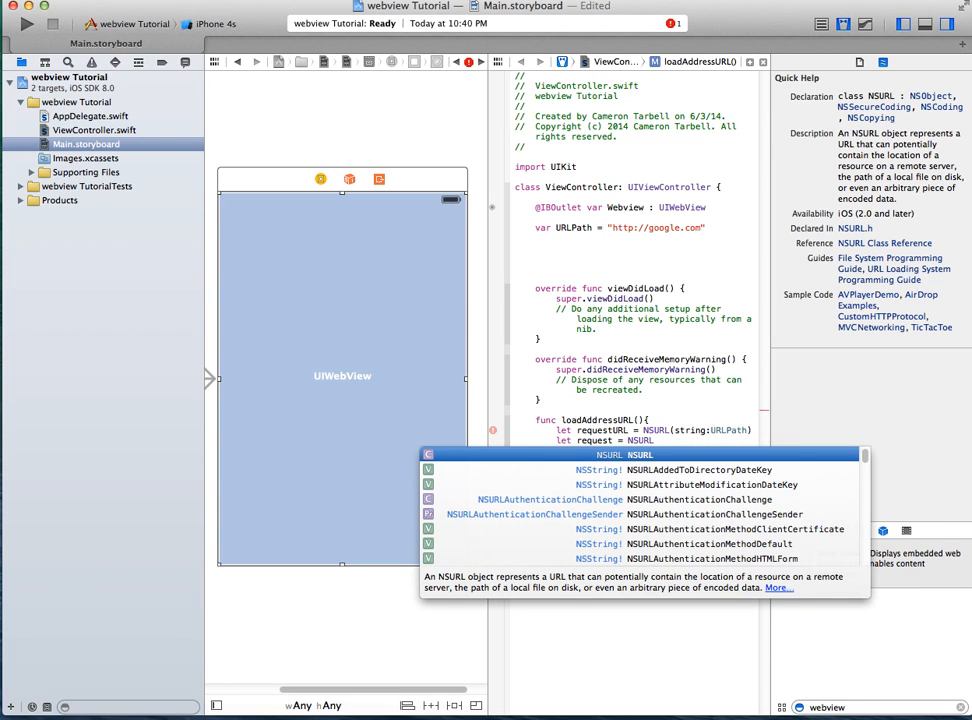
pyautogui.write('Request')
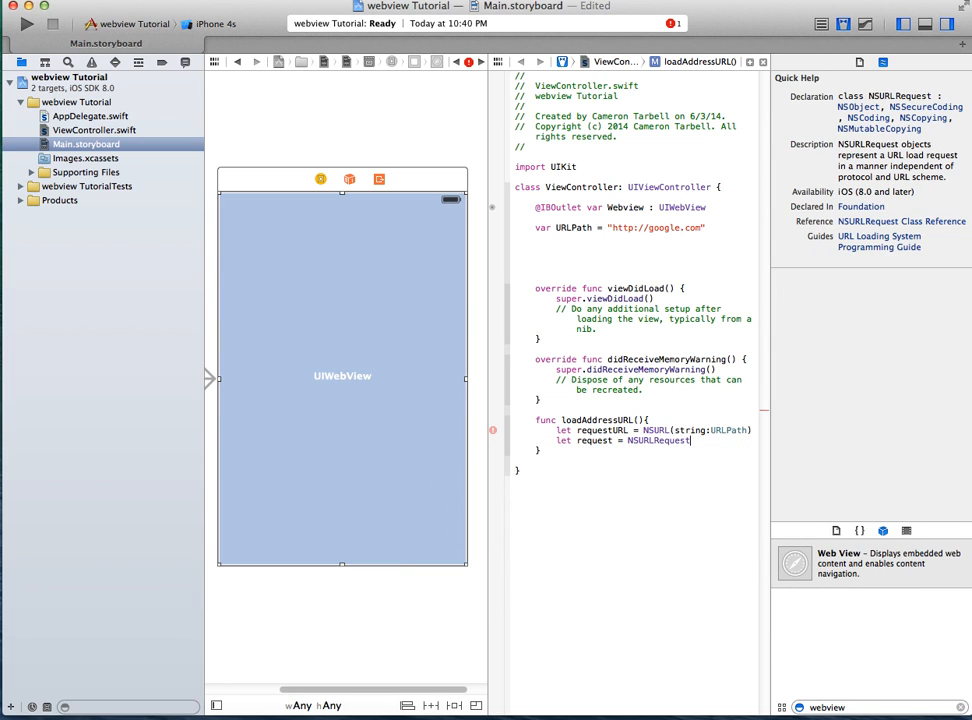
pyautogui.write('(URL: request')
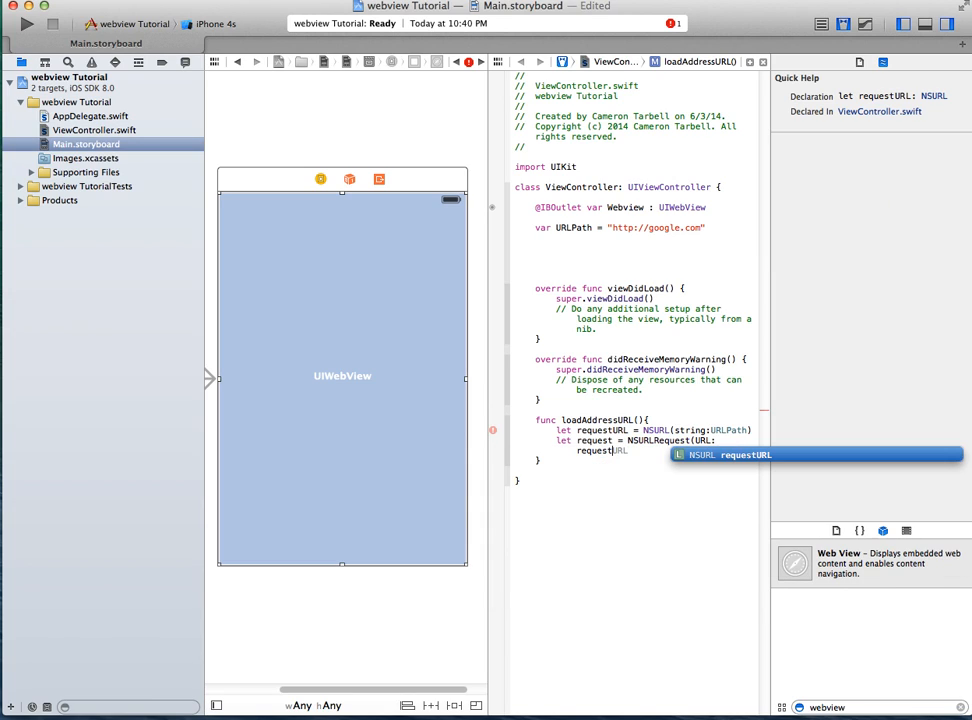
pyautogui.press('Return')
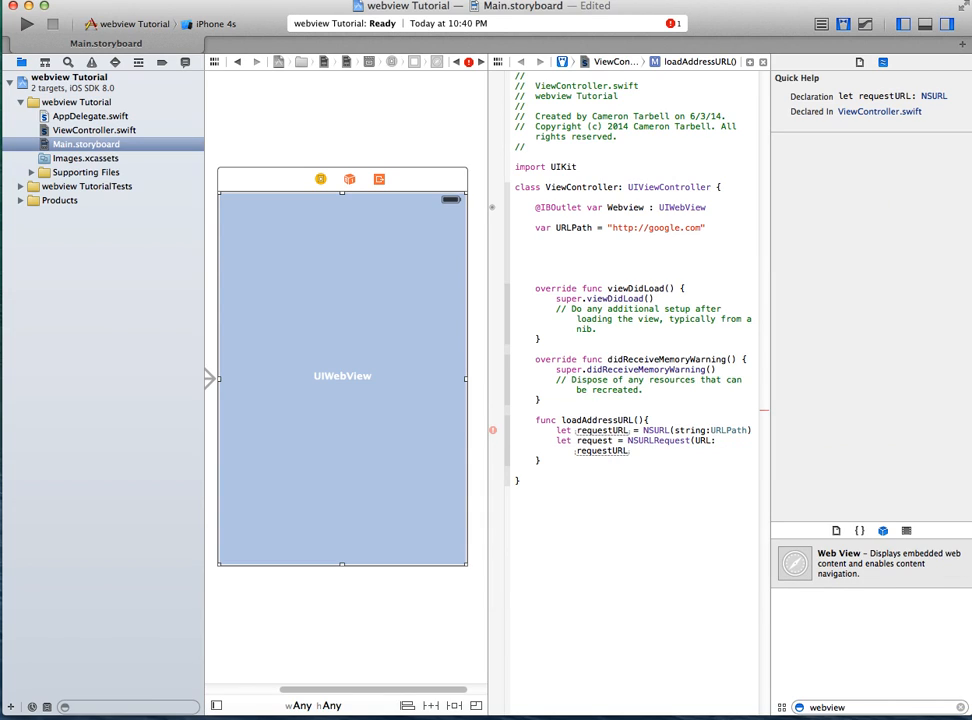
# - Add WebView.loadRequest(request) at the end of loadAddressURL
pyautogui.write('W')
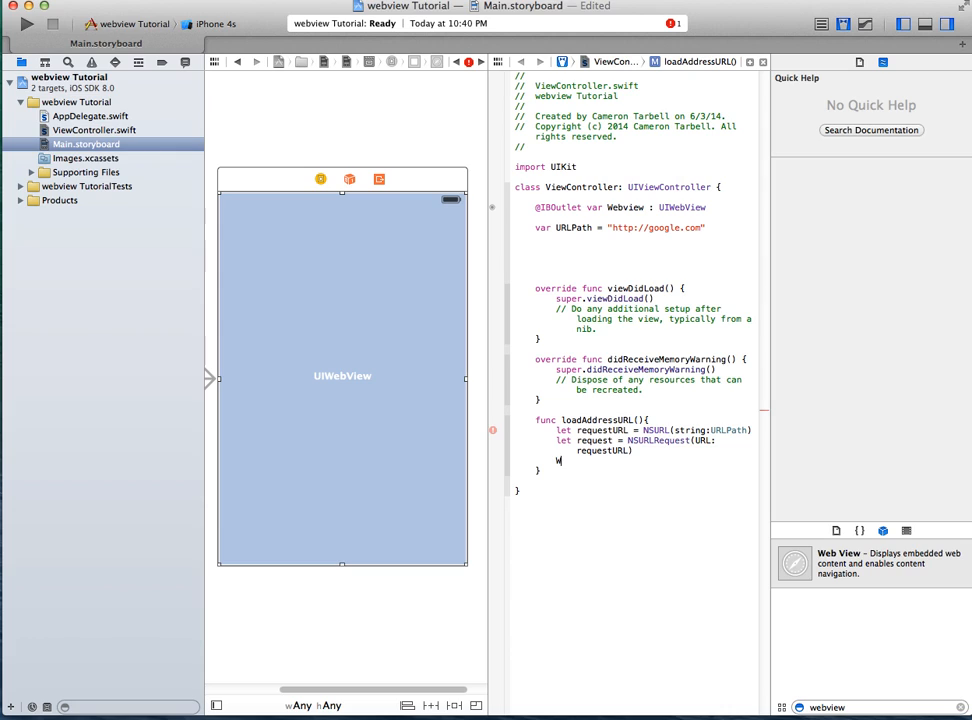
pyautogui.write('ebview')
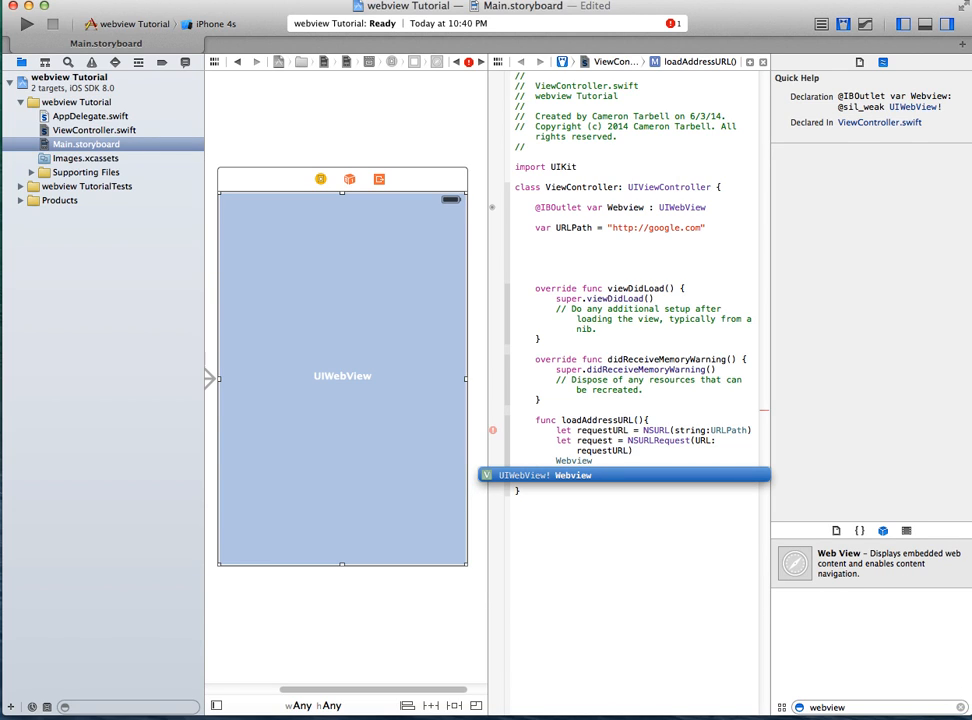
pyautogui.write('.load')
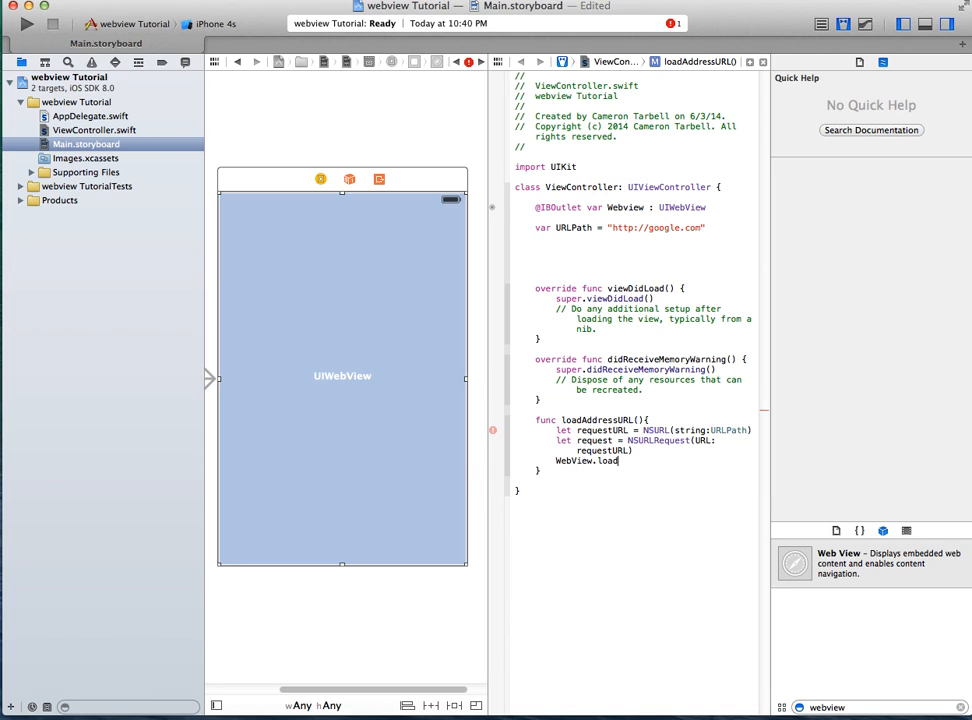
pyautogui.write('Reque')
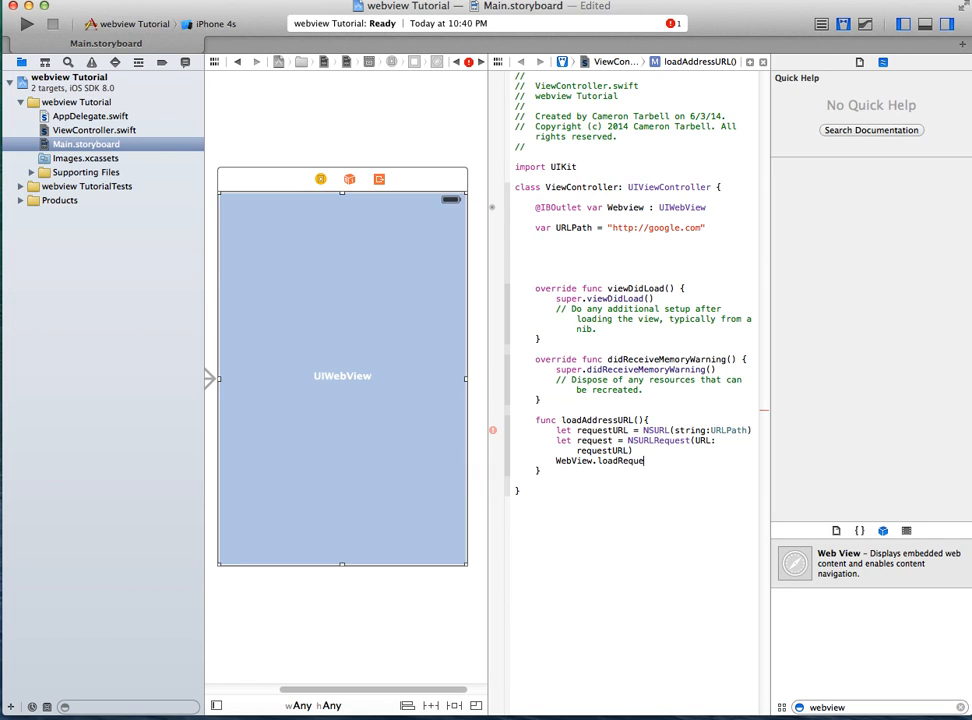
pyautogui.write('st(request')
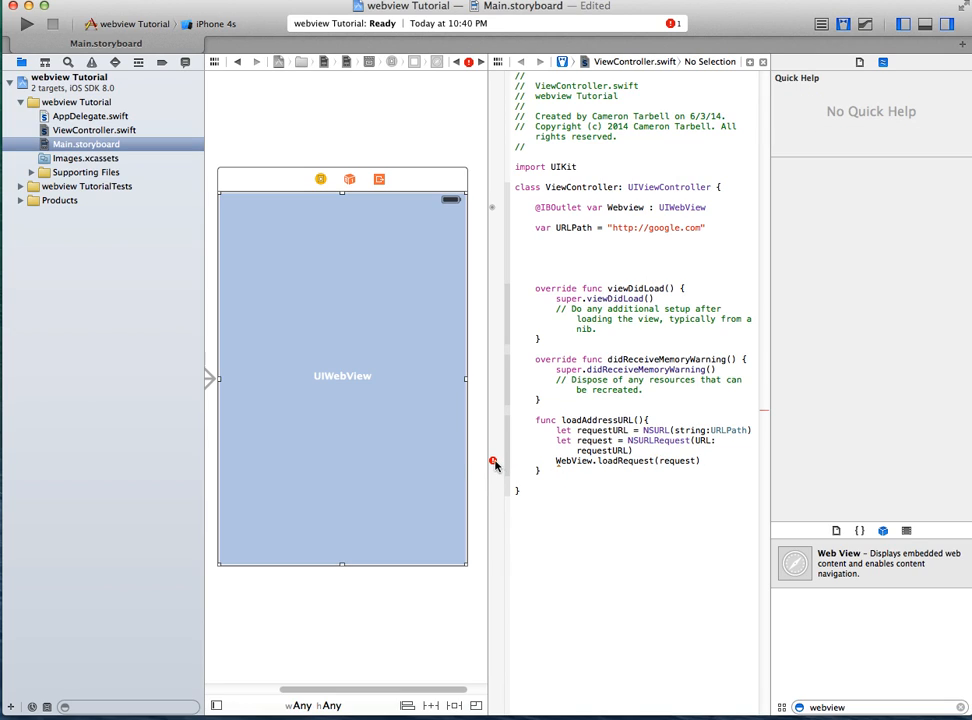
# - Read the gutter error and correct WebView to the Webview outlet name so it resolves
pyautogui.click(494, 462)
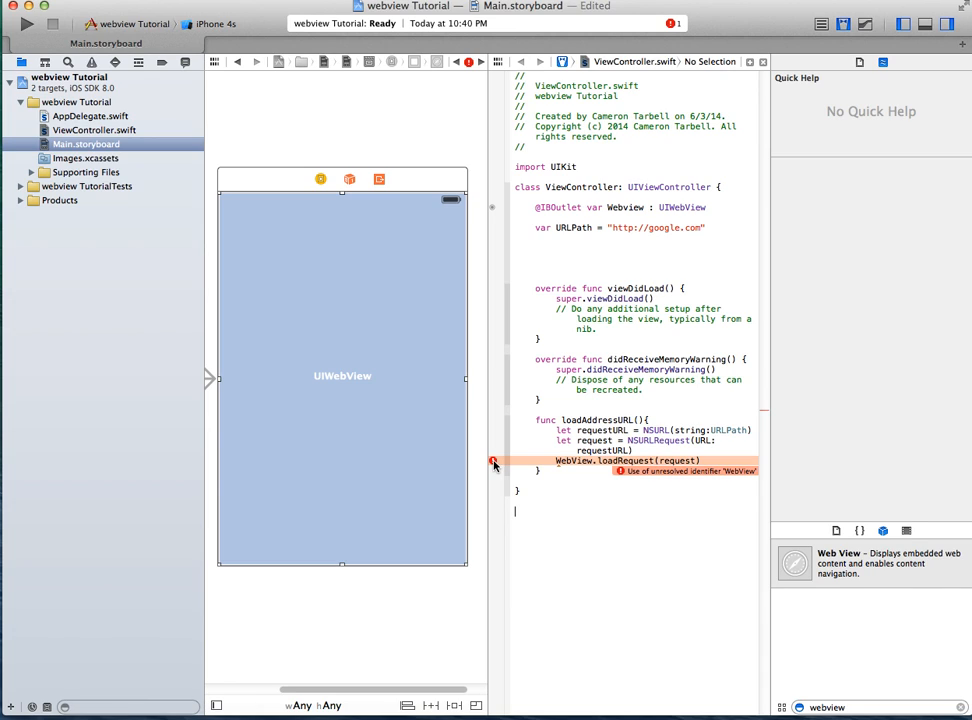
pyautogui.click(570, 461)
pyautogui.write('v')
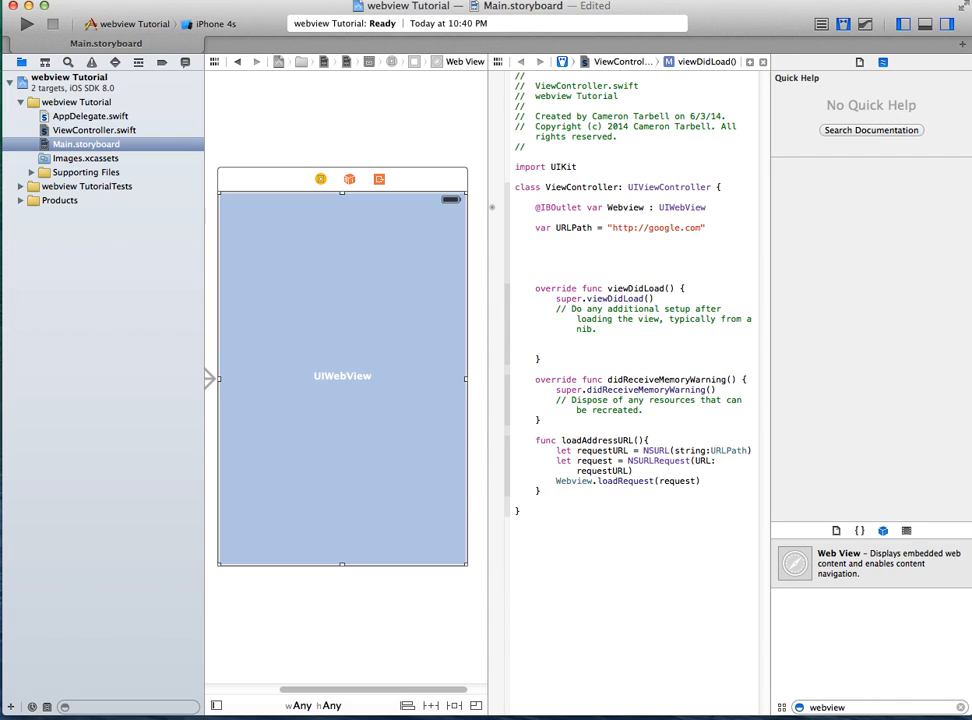
# - Add the loadAddressURL() call in viewDidLoad and view UIWebView's Quick Help documentation
pyautogui.write('loadAddressURL()')
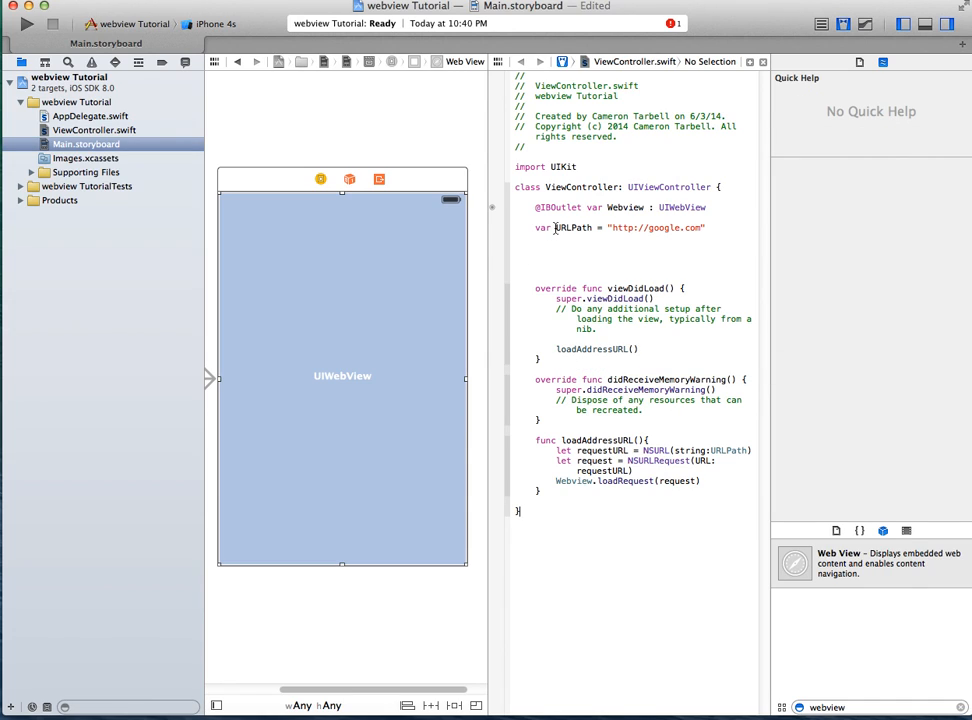
pyautogui.doubleClick(596, 207)
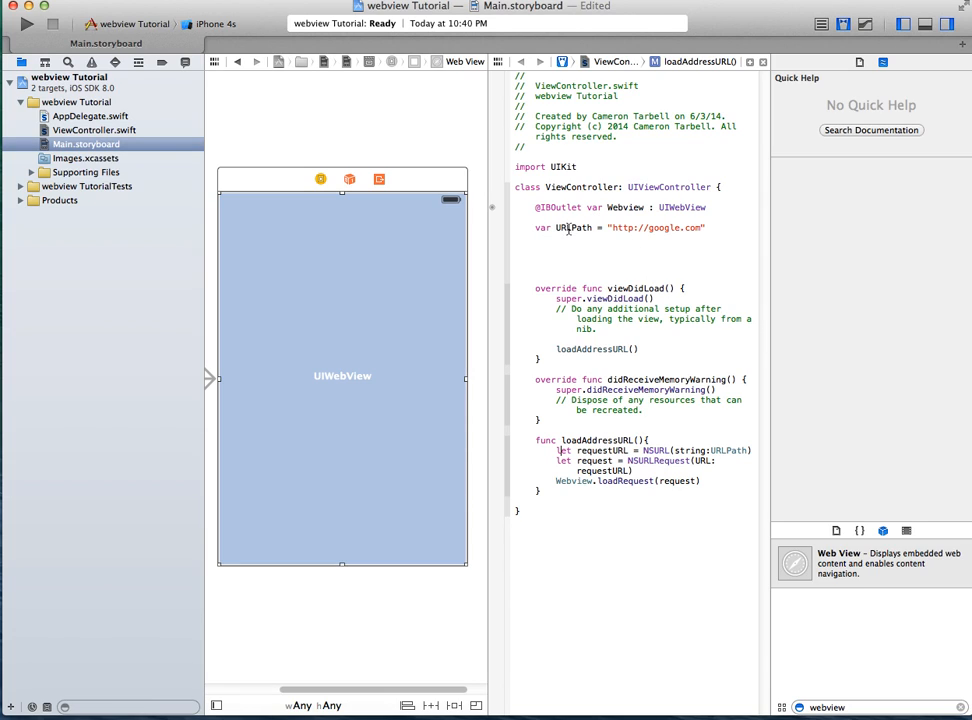
pyautogui.doubleClick(655, 227)
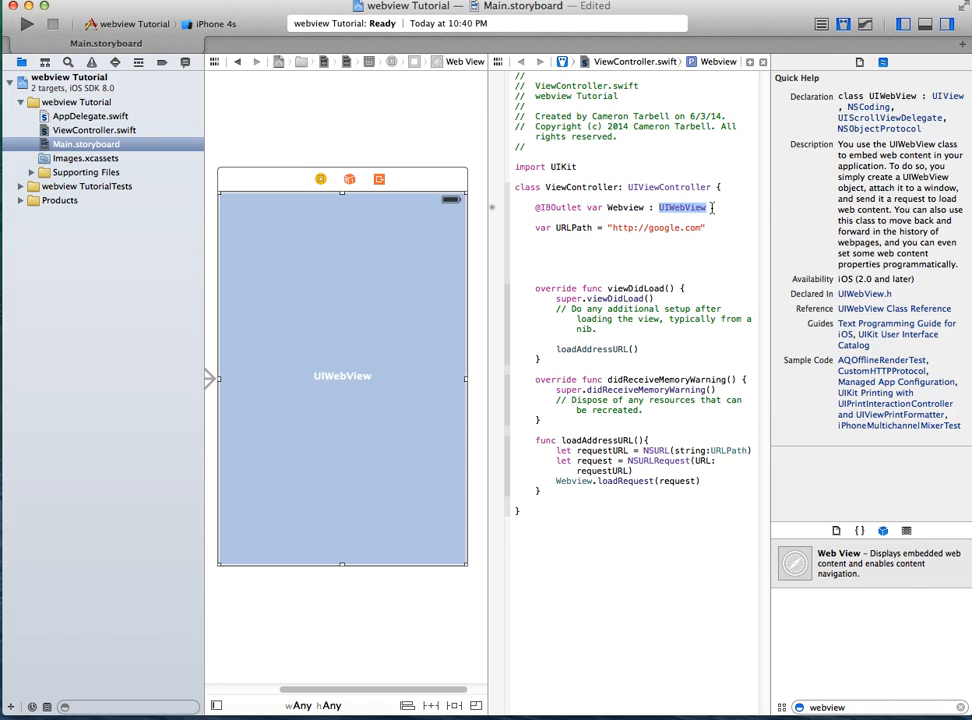
pyautogui.click(683, 207)
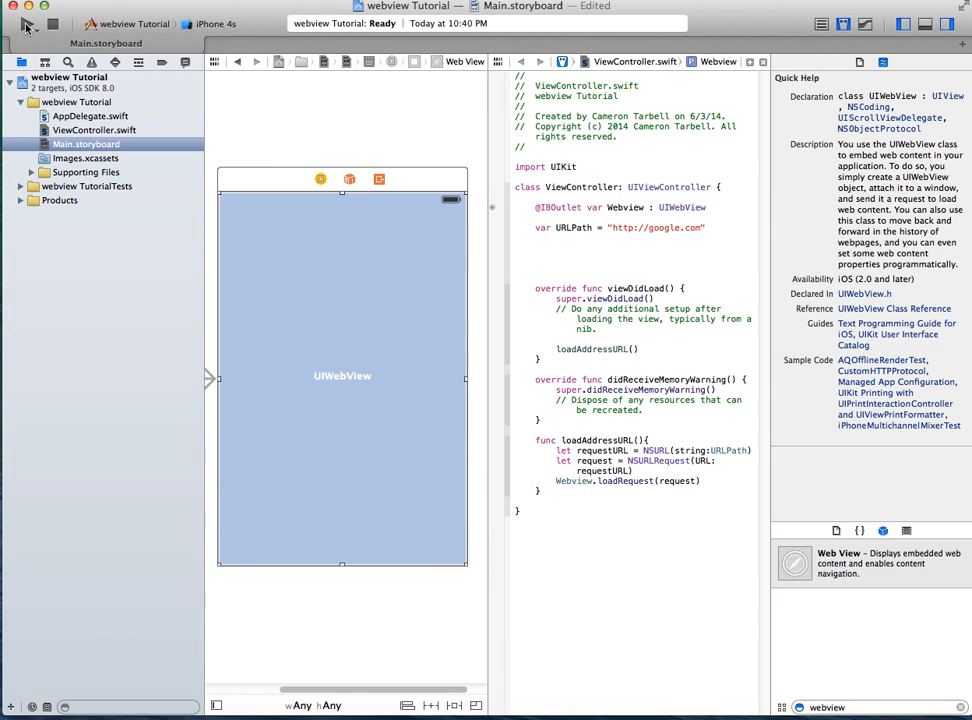
# - Build and run the webview Tutorial app in the iPhone 4s simulator, loading Google's homepage
pyautogui.click(27, 24)
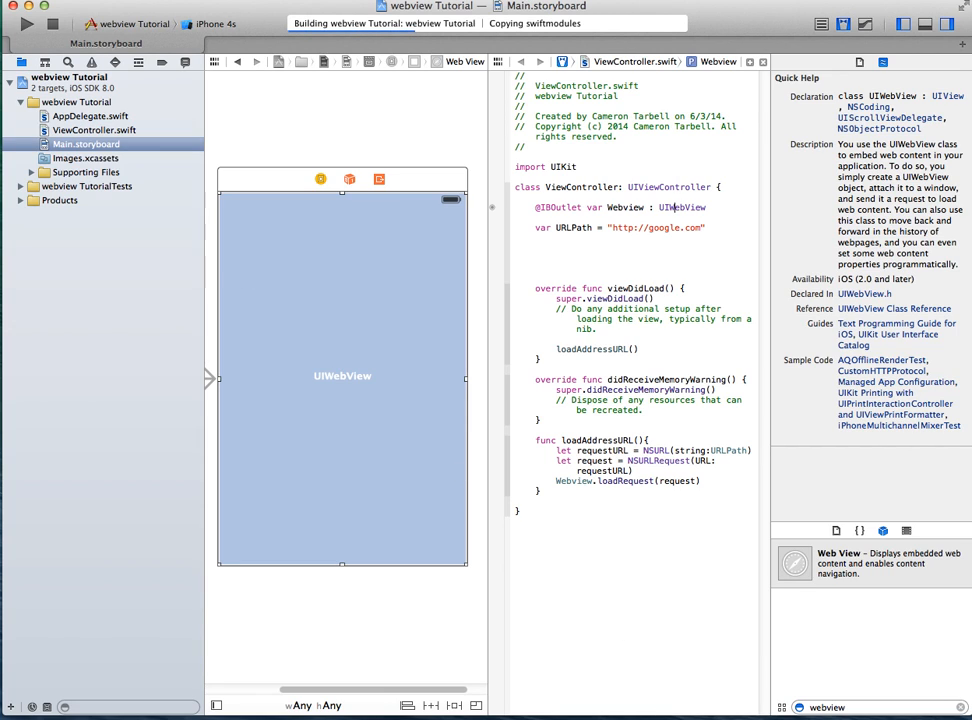
pyautogui.click(27, 24)
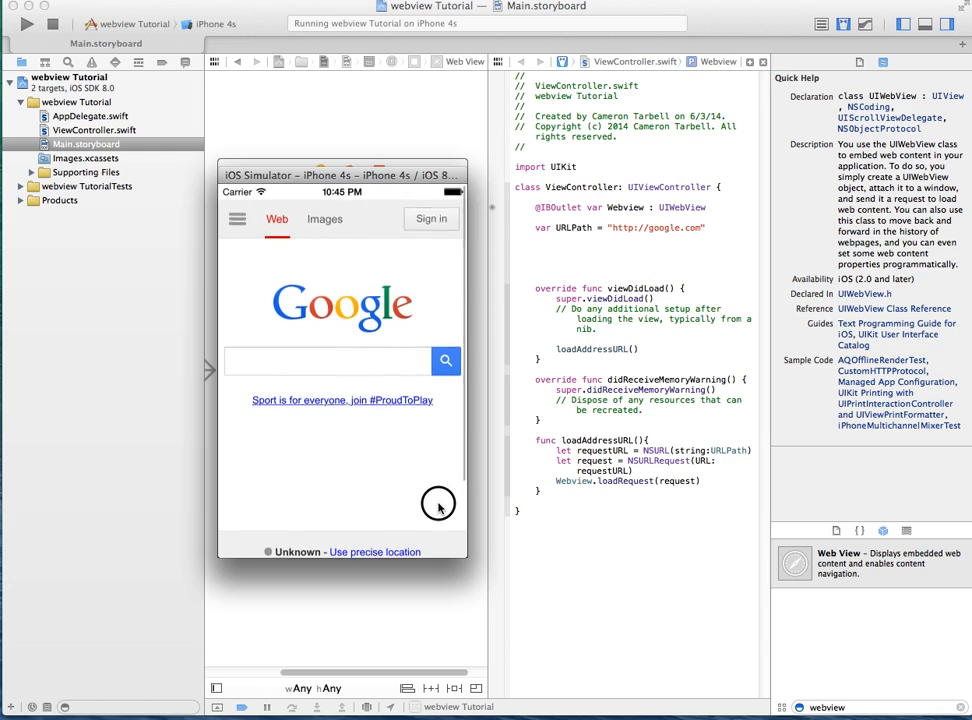
pyautogui.scroll(-3)
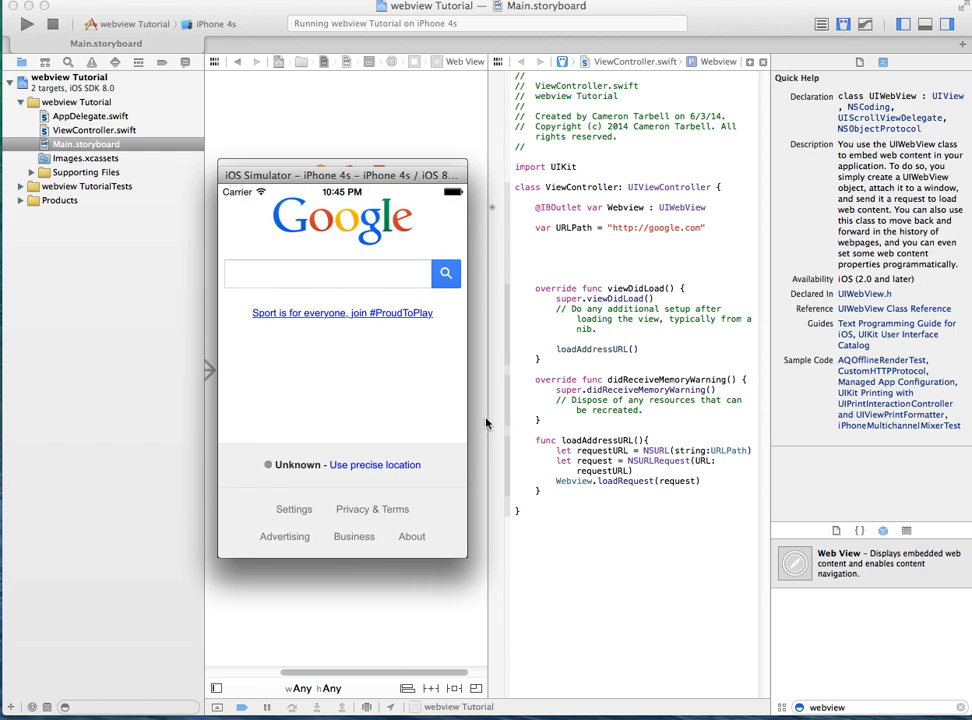
pyautogui.moveTo(595, 225)
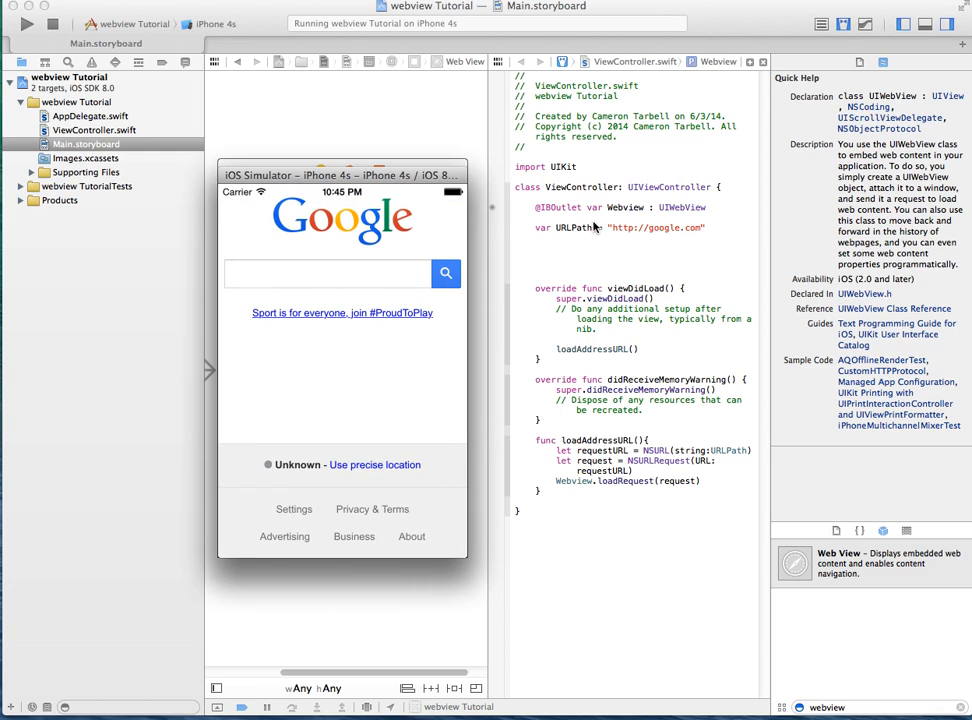